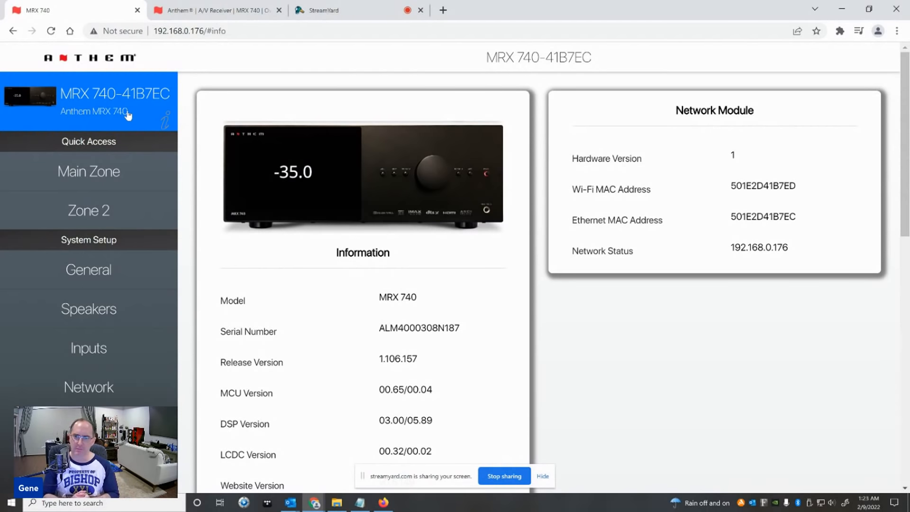
mouse_move(566, 172)
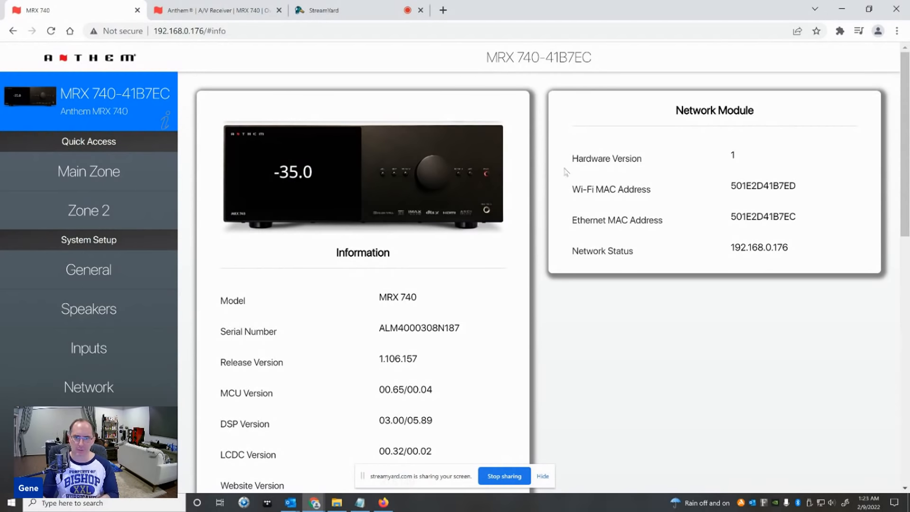
mouse_move(626, 216)
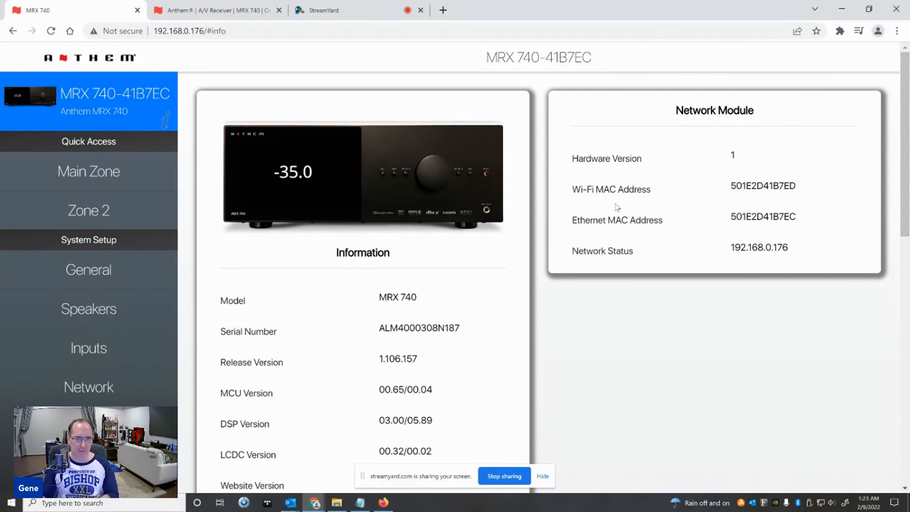
Show the Main Zone page: power on, volume -40.0 dB, input Apx585, audio mode None.
scroll(down, 3)
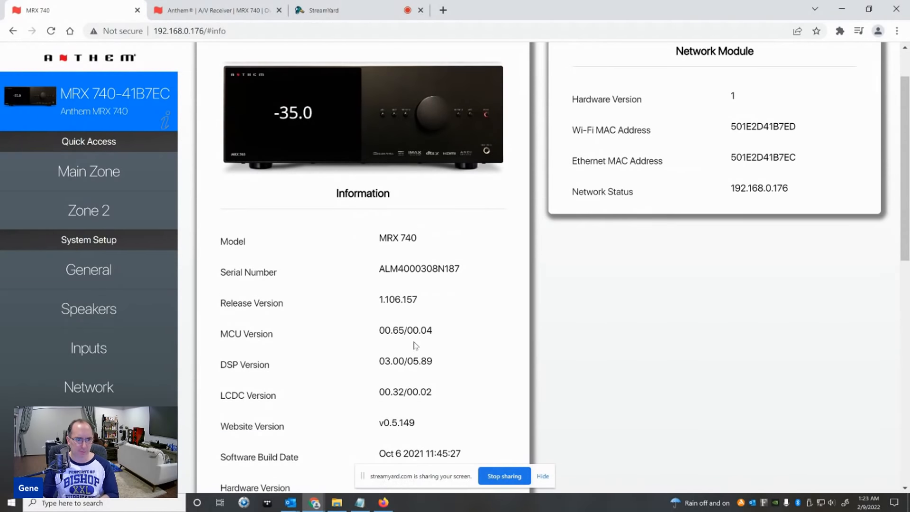
scroll(down, 3)
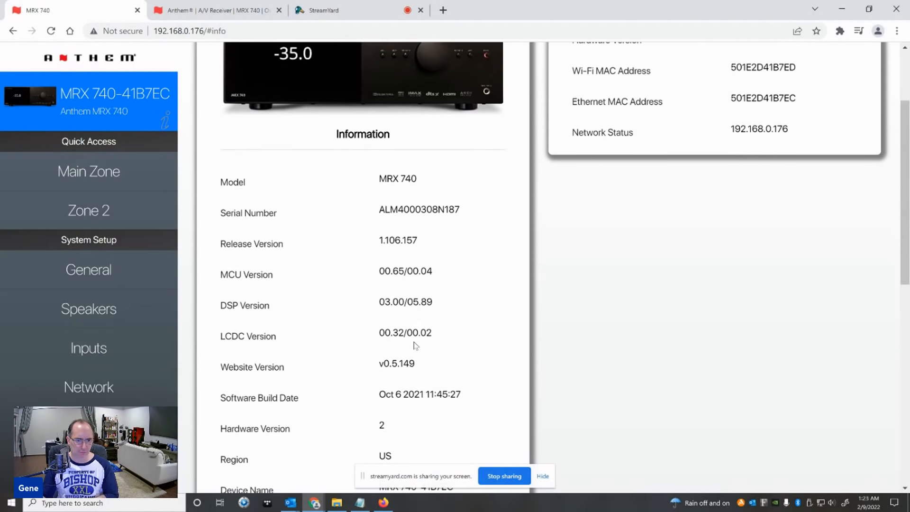
scroll(down, 3)
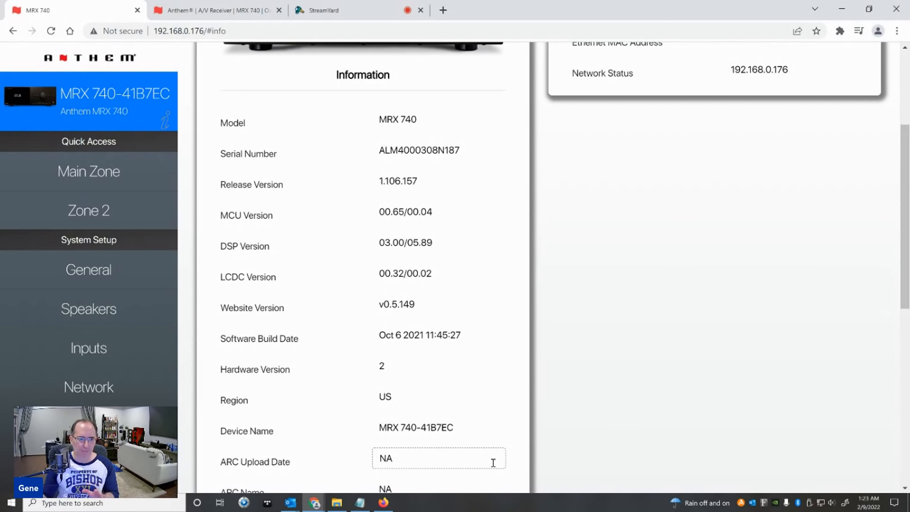
mouse_move(314, 333)
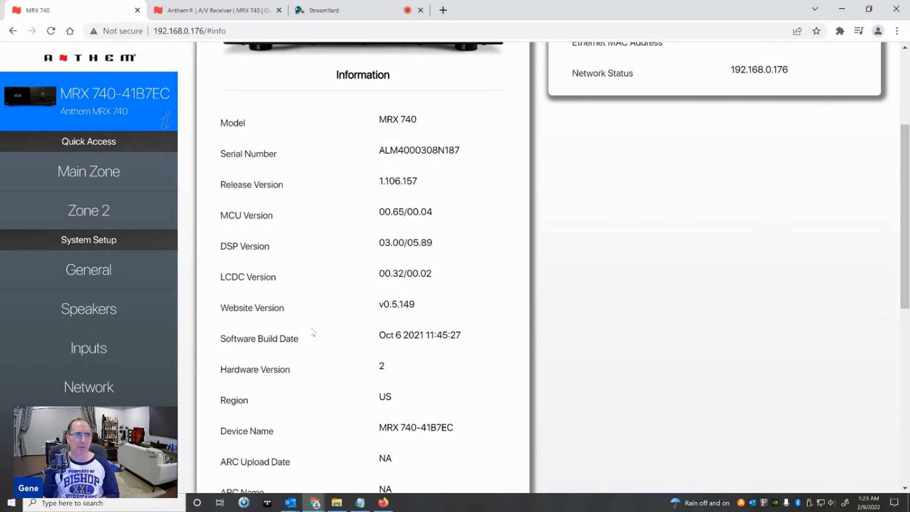
scroll(up, 3)
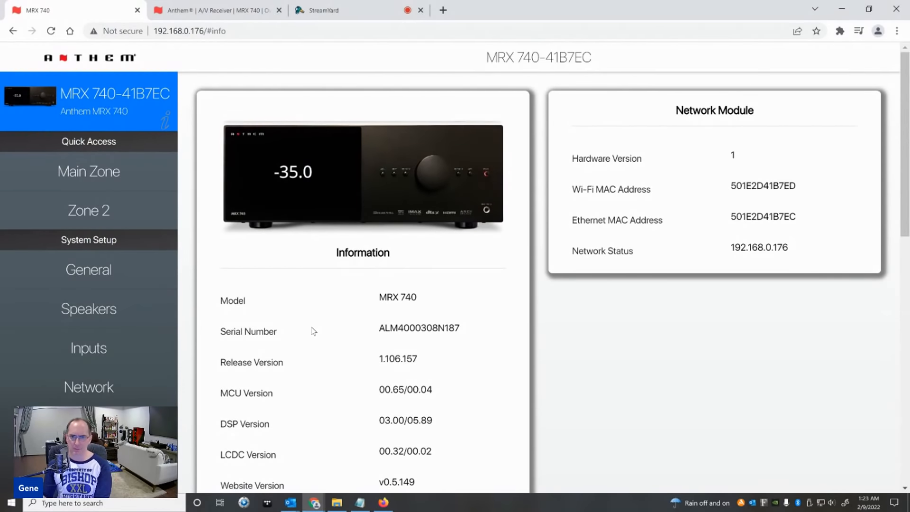
mouse_move(71, 152)
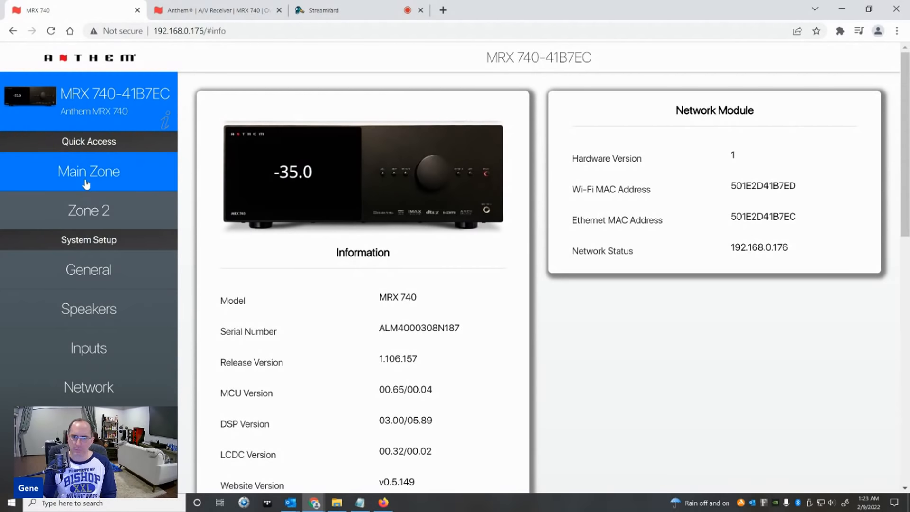
click(88, 172)
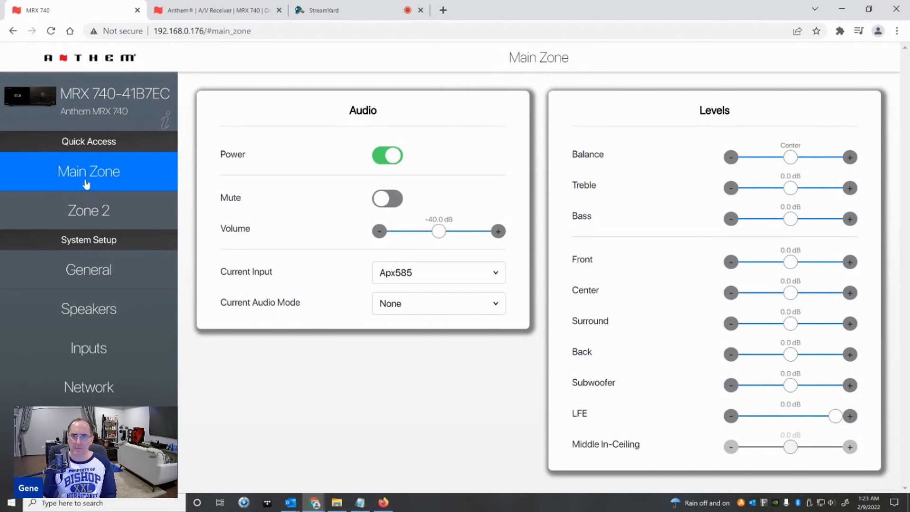
mouse_move(436, 212)
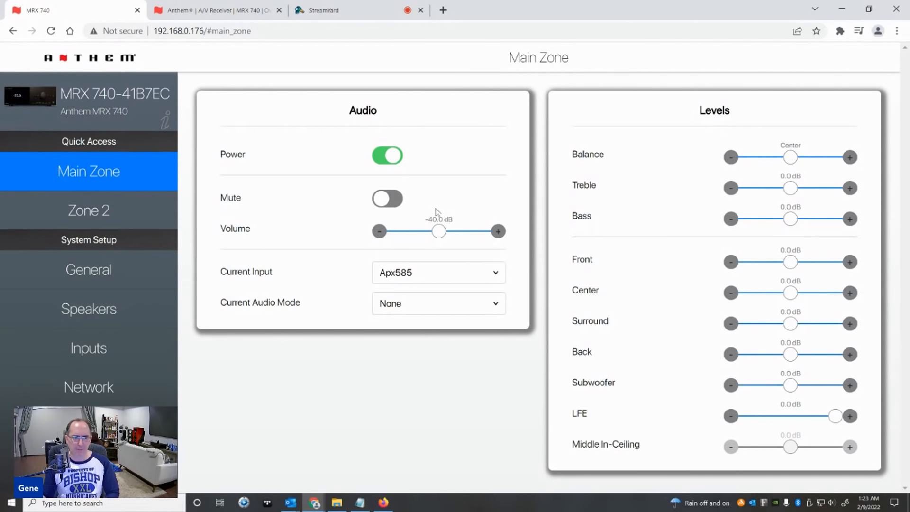
mouse_move(606, 187)
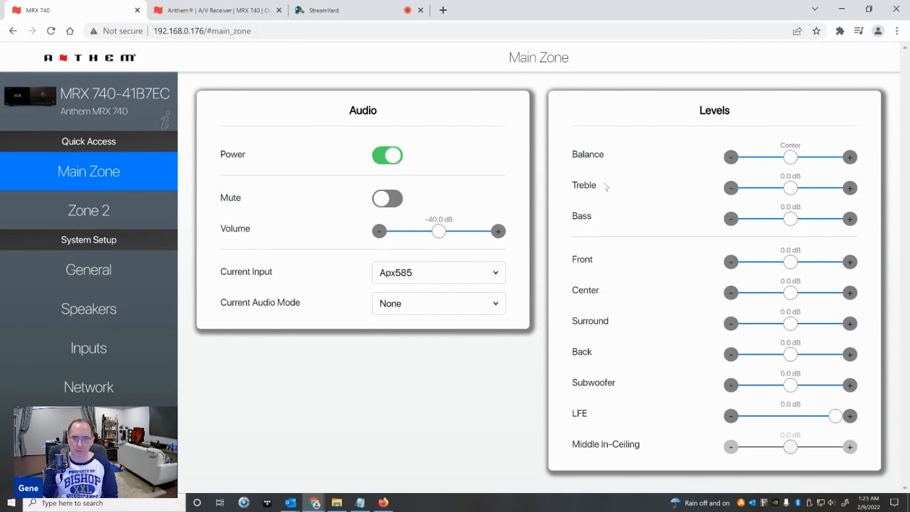
mouse_move(601, 225)
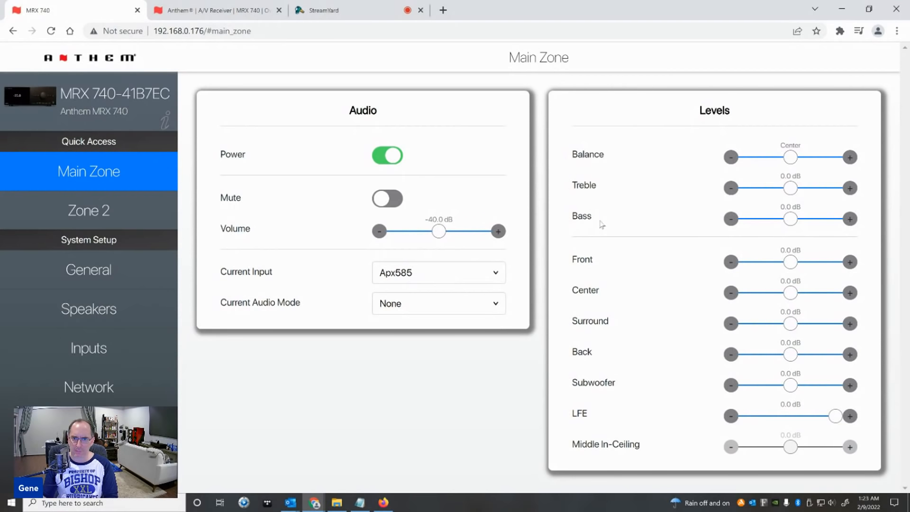
mouse_move(661, 282)
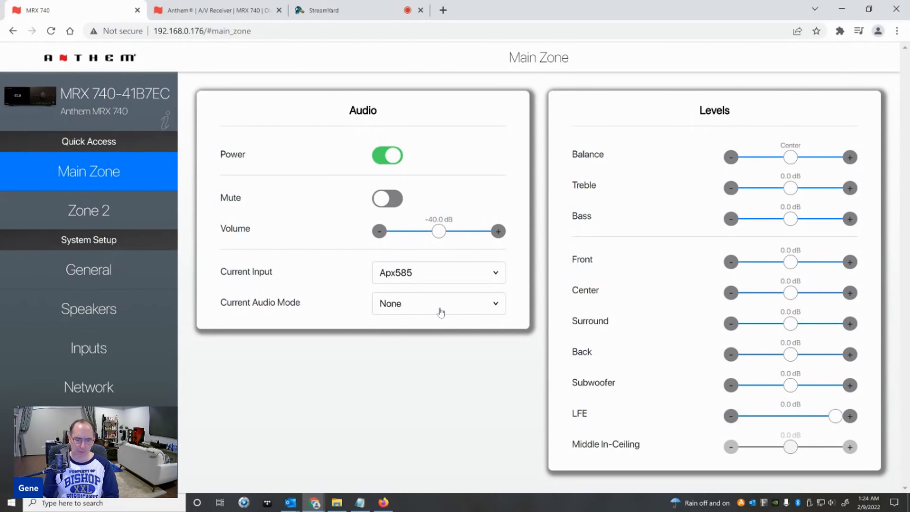
mouse_move(417, 309)
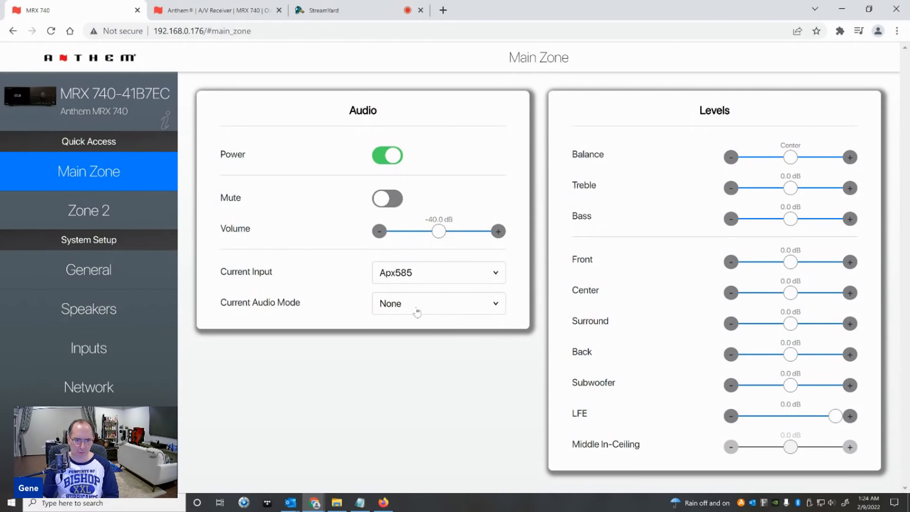
click(436, 304)
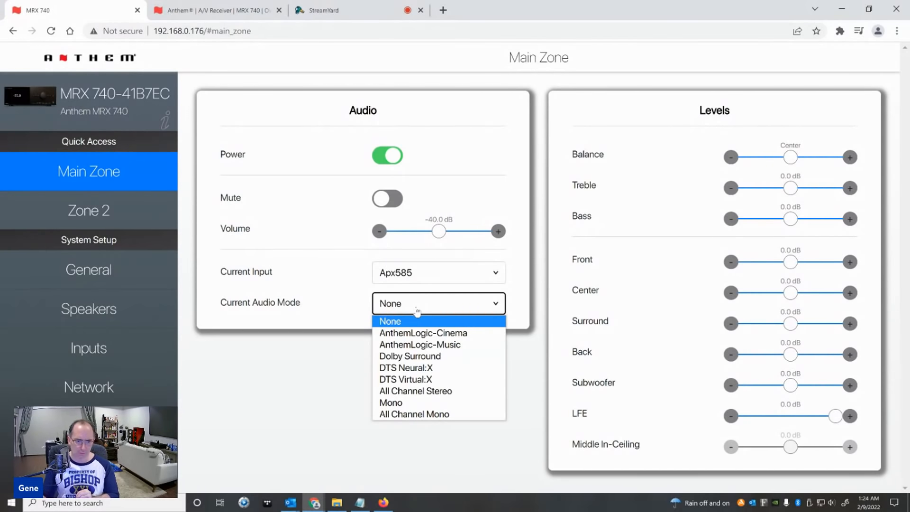
mouse_move(415, 390)
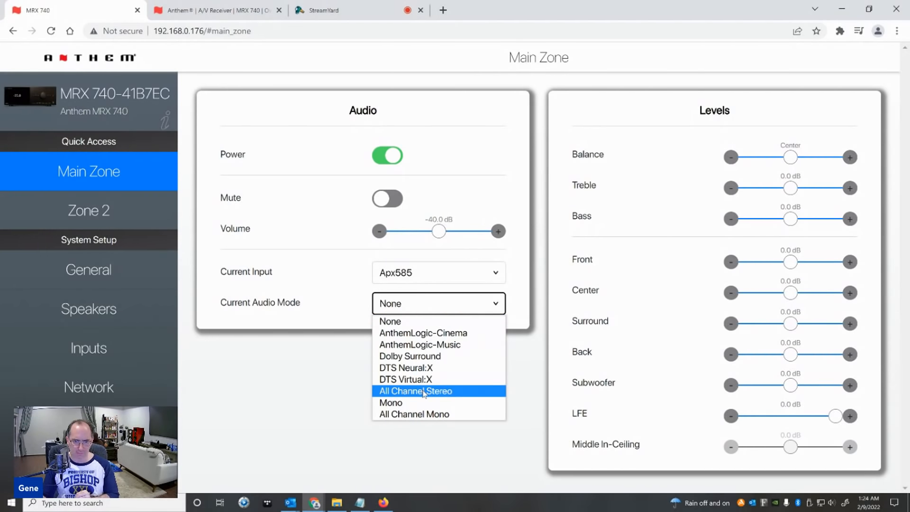
mouse_move(395, 403)
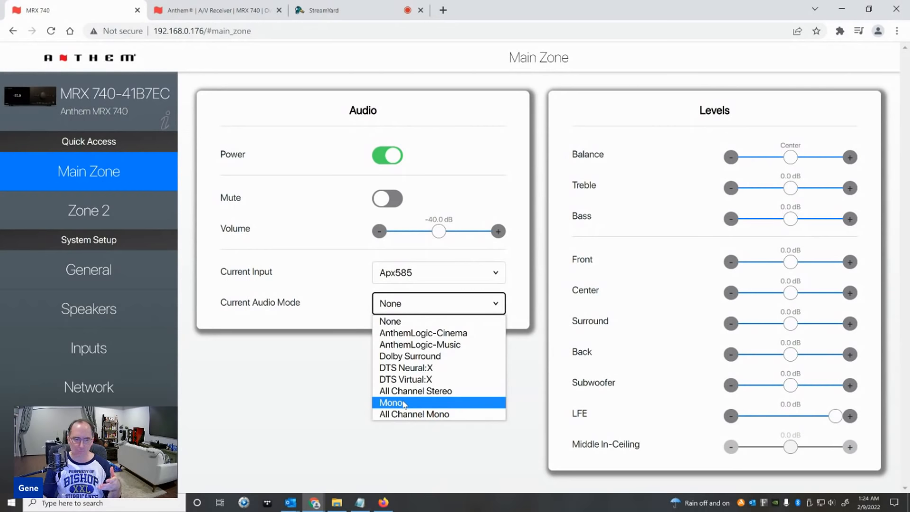
mouse_move(407, 368)
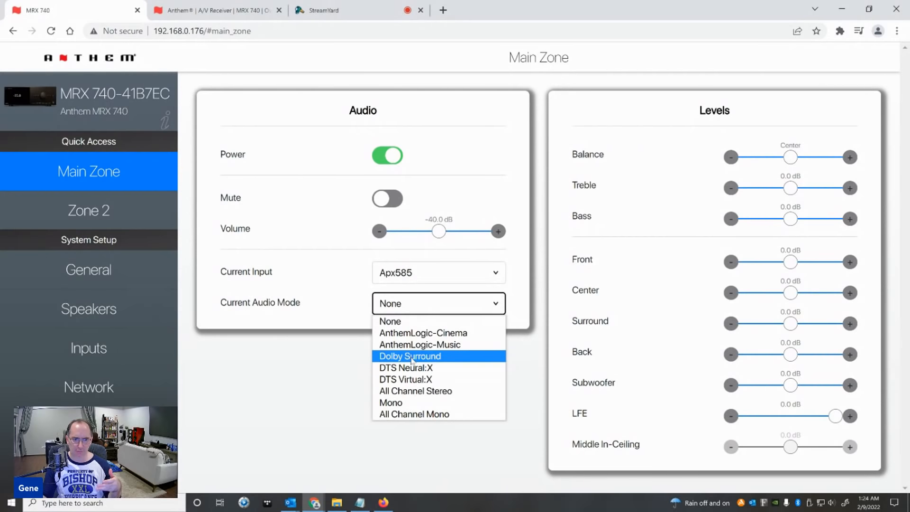
mouse_move(420, 344)
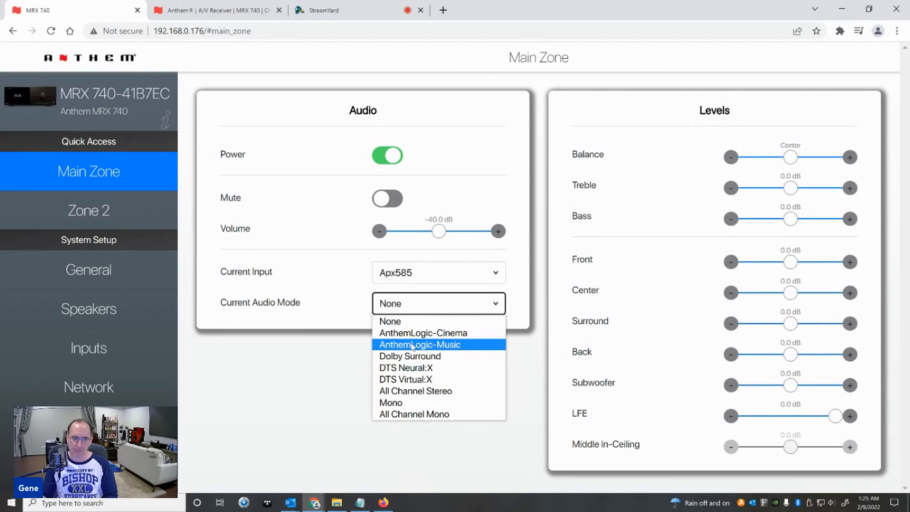
mouse_move(405, 368)
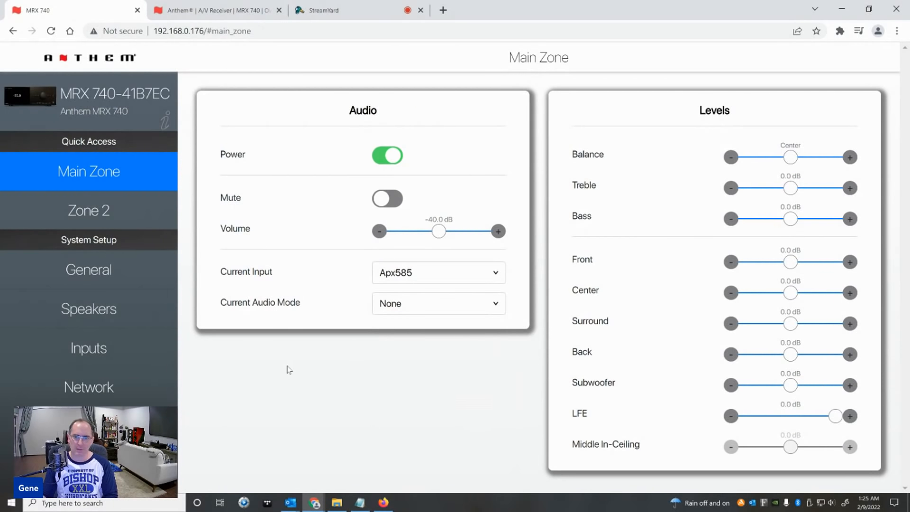
mouse_move(164, 276)
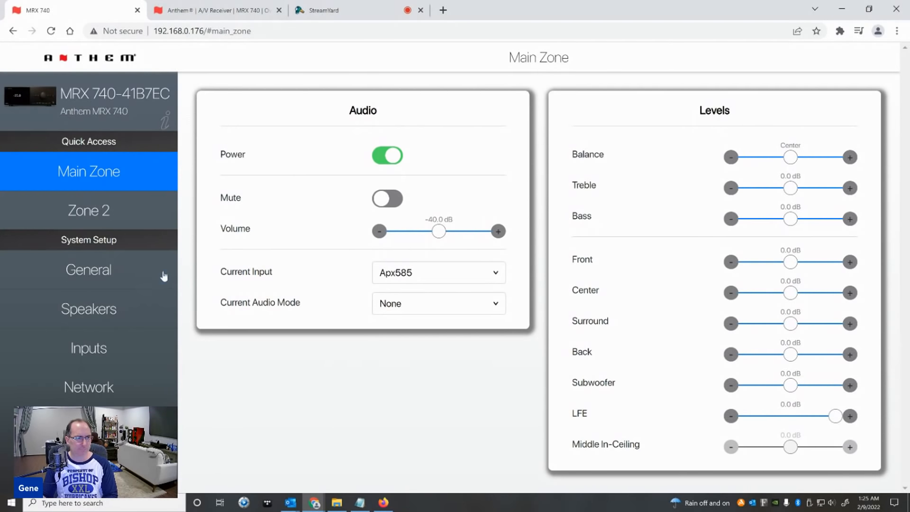
Show the Zone 2 page with power off, mute, volume and input Apx585.
click(88, 210)
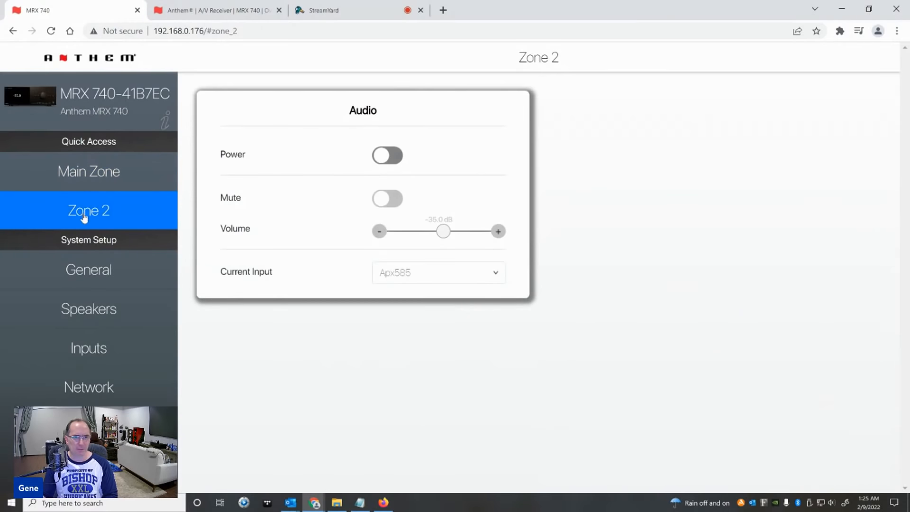
mouse_move(311, 249)
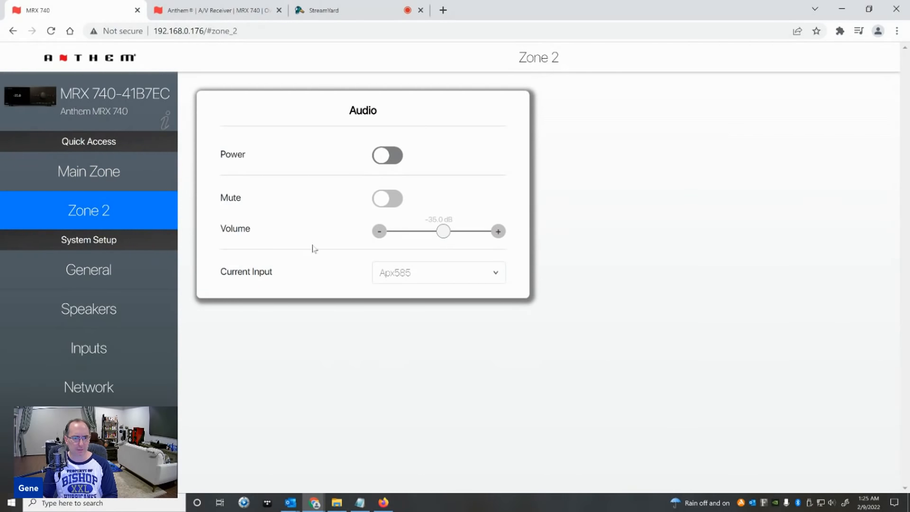
mouse_move(383, 183)
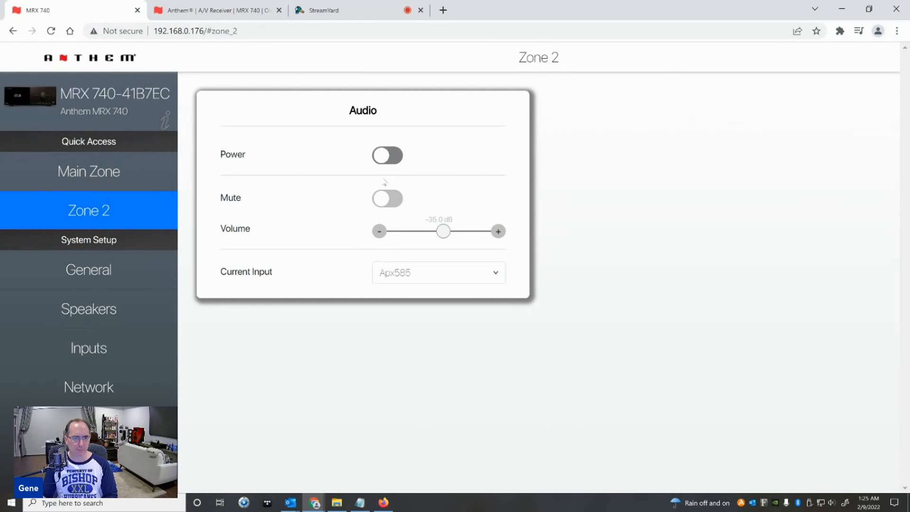
mouse_move(88, 269)
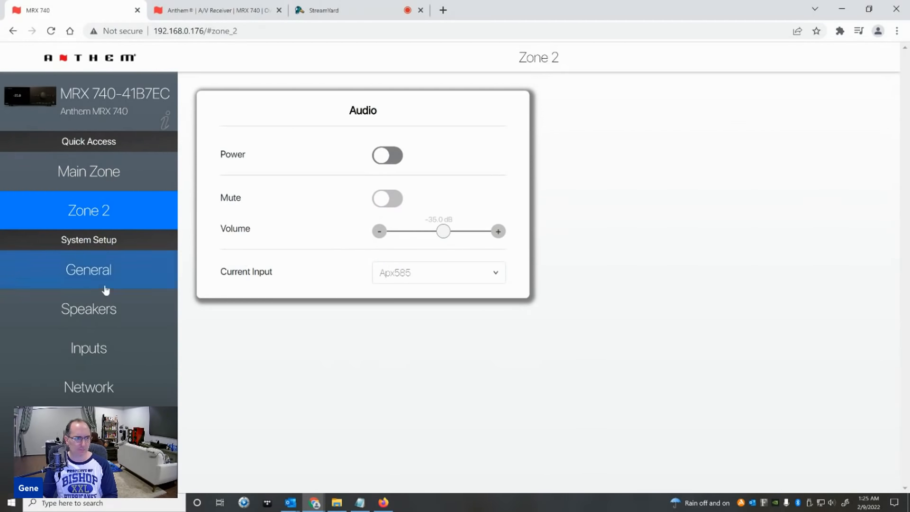
click(88, 269)
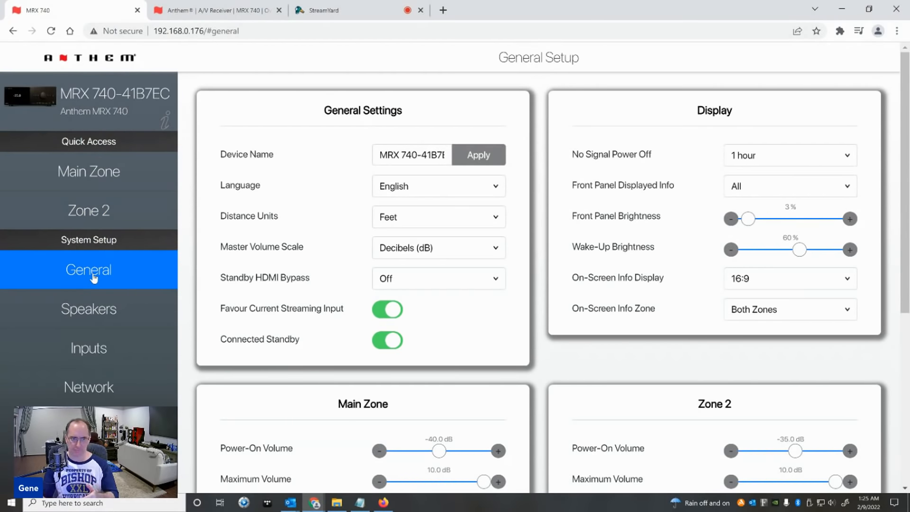
mouse_move(329, 192)
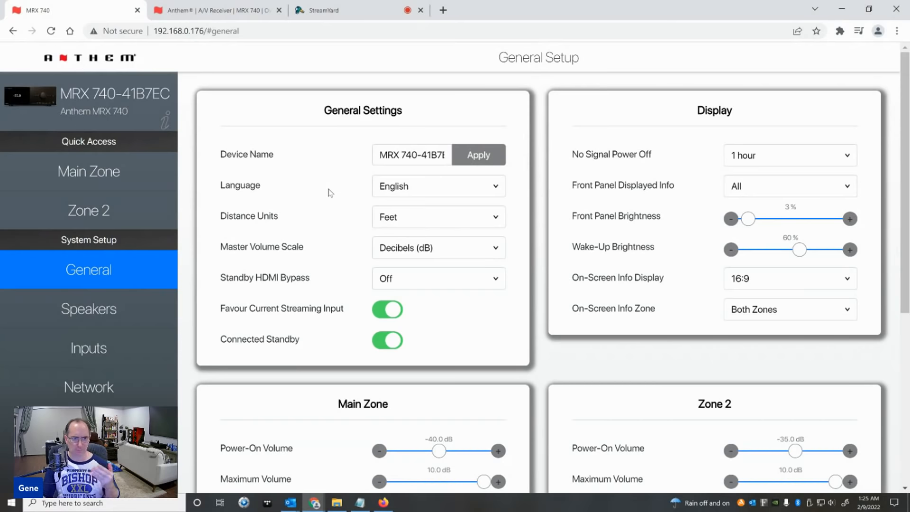
mouse_move(394, 226)
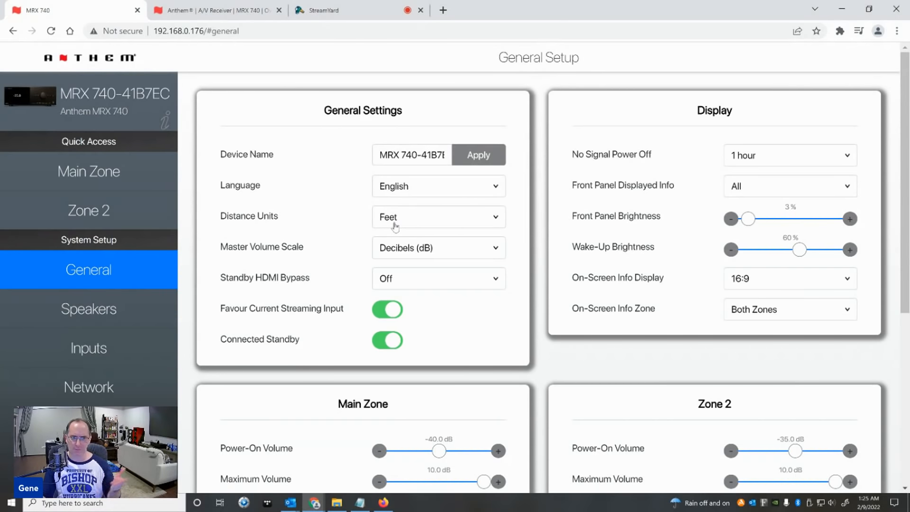
click(438, 216)
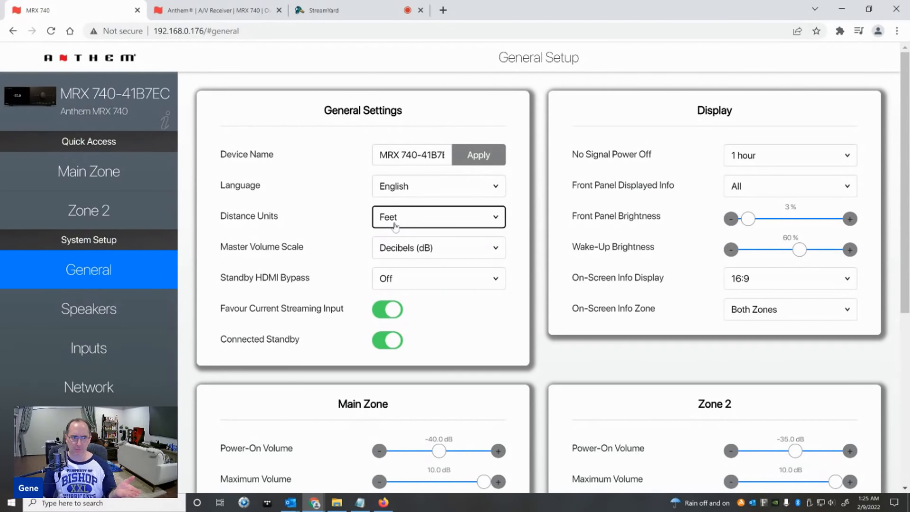
mouse_move(400, 247)
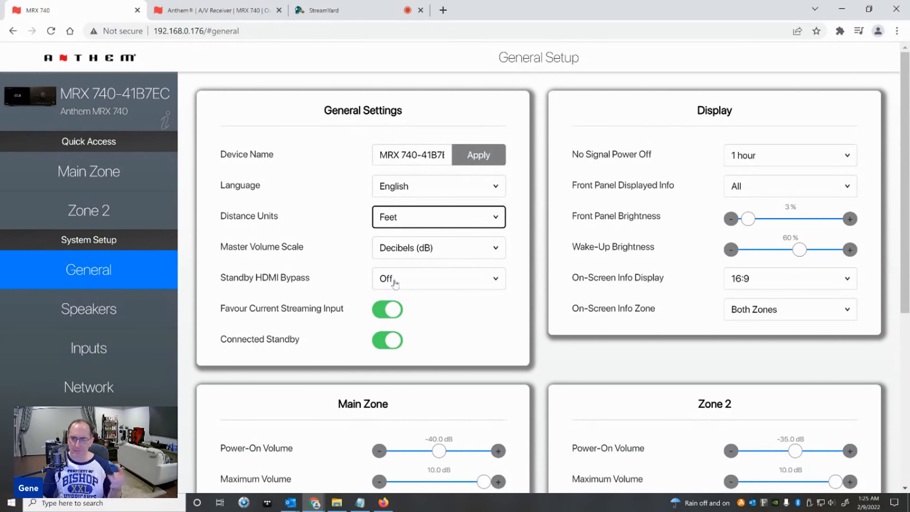
mouse_move(481, 271)
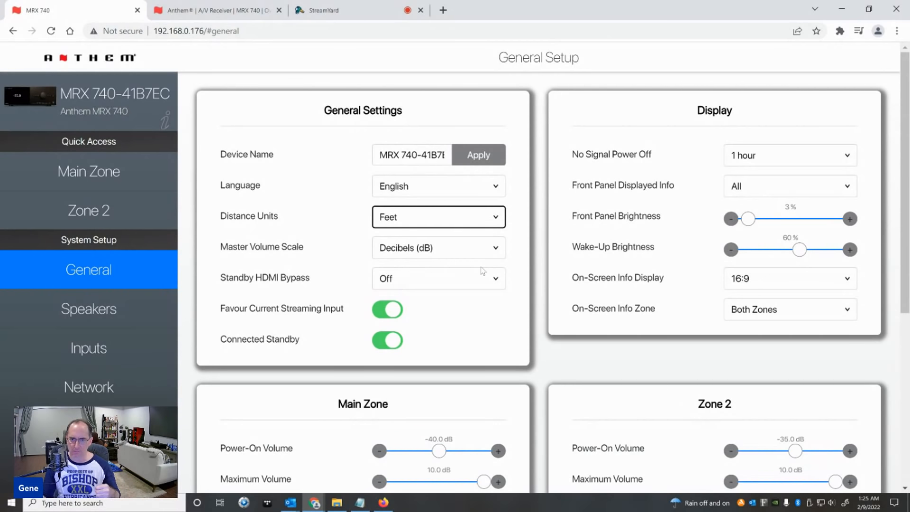
mouse_move(648, 186)
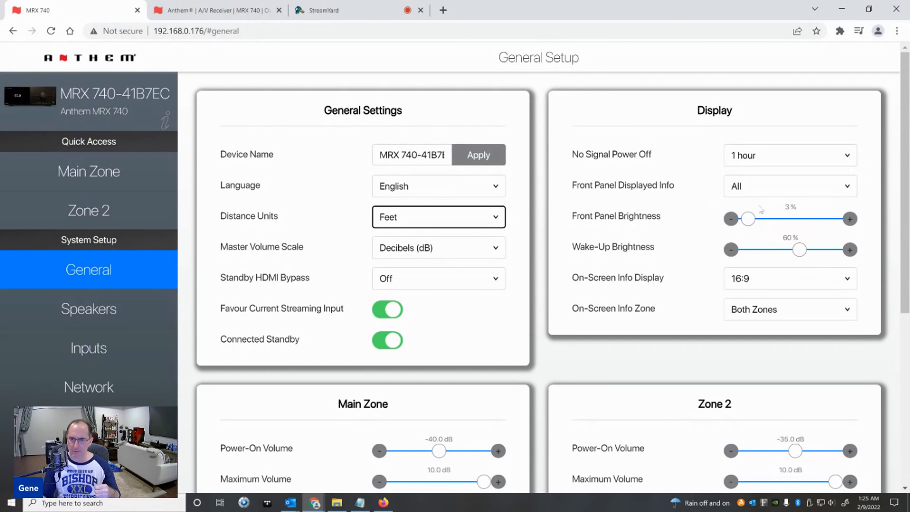
mouse_move(665, 257)
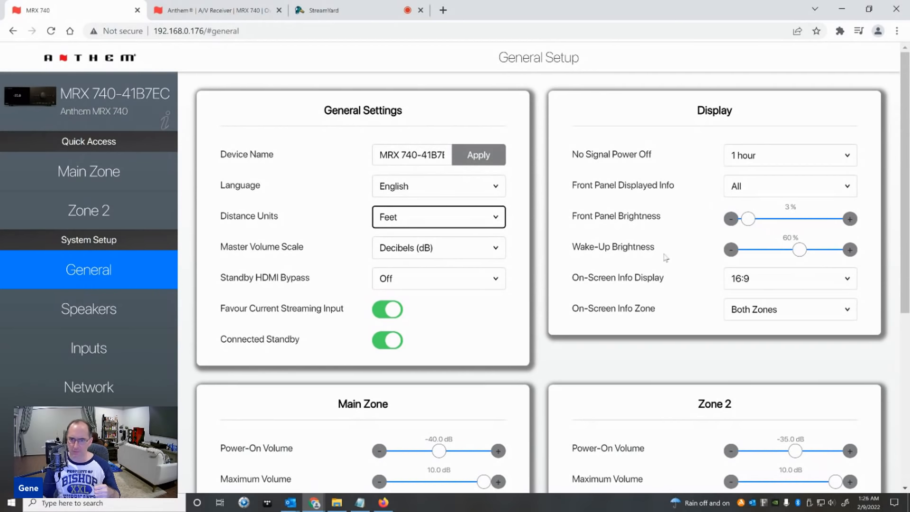
scroll(down, 3)
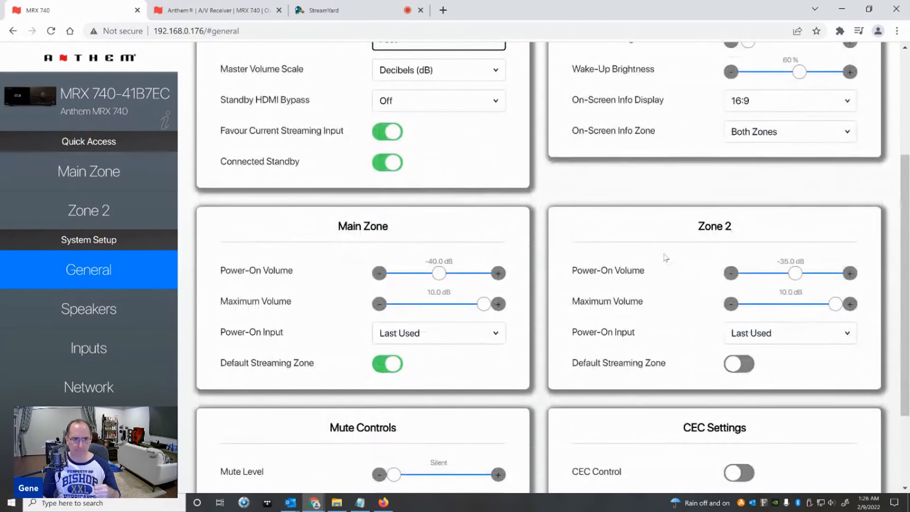
mouse_move(420, 308)
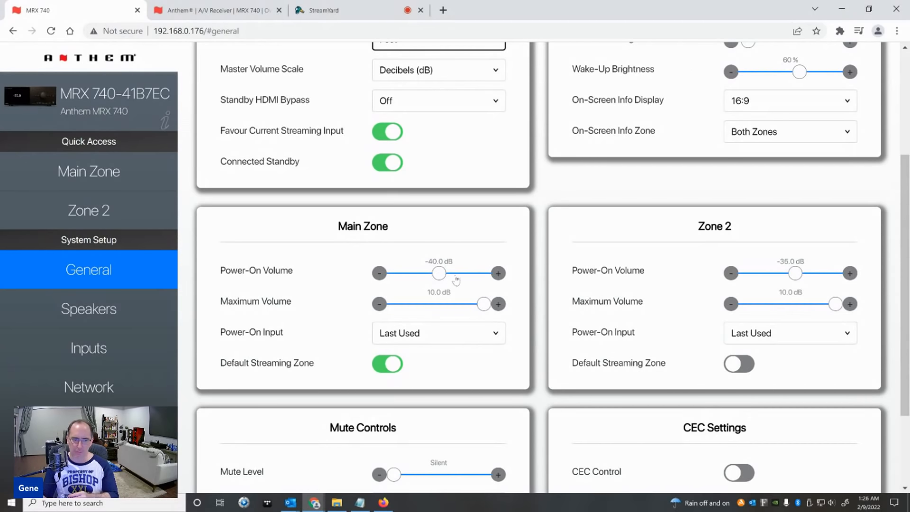
Show the Speakers setup page for the Audioholics profile from the sidebar.
scroll(down, 3)
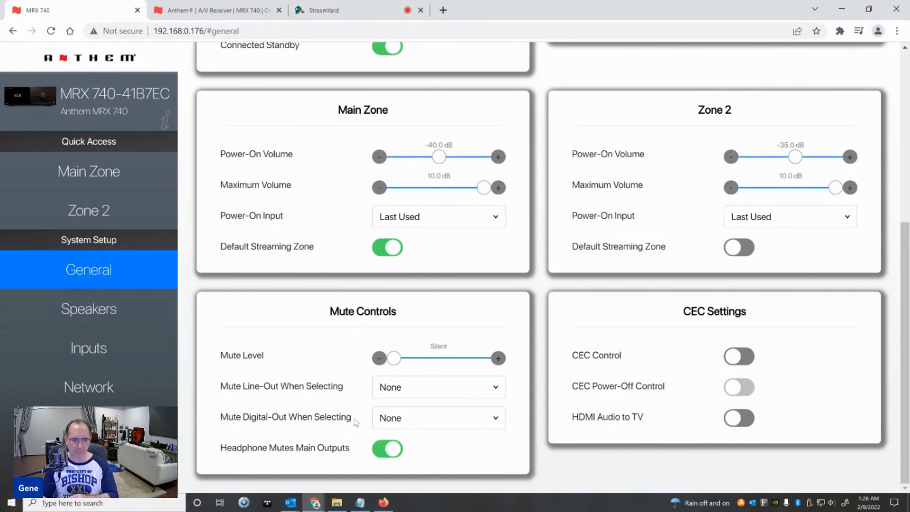
mouse_move(617, 395)
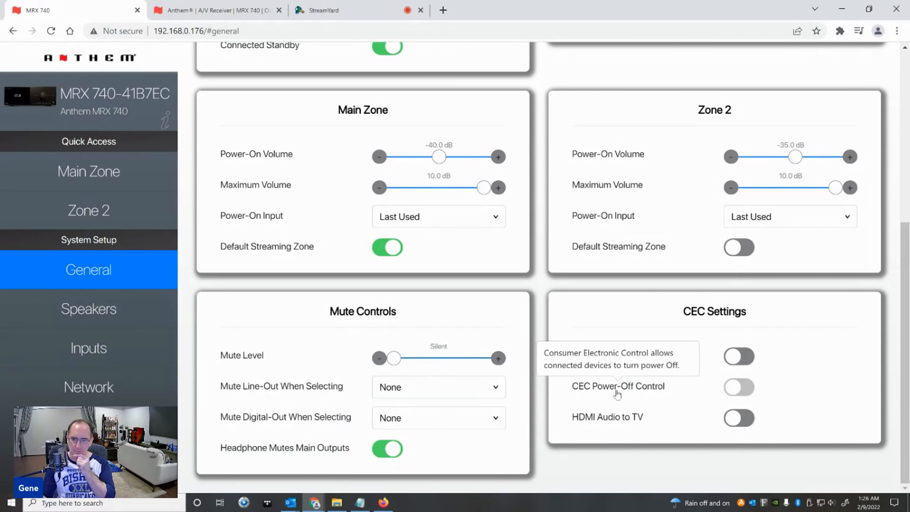
mouse_move(648, 400)
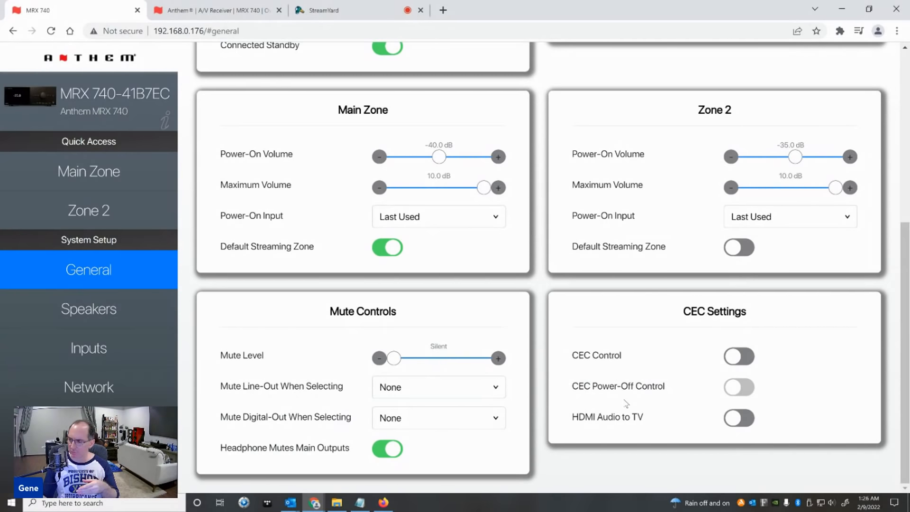
mouse_move(699, 406)
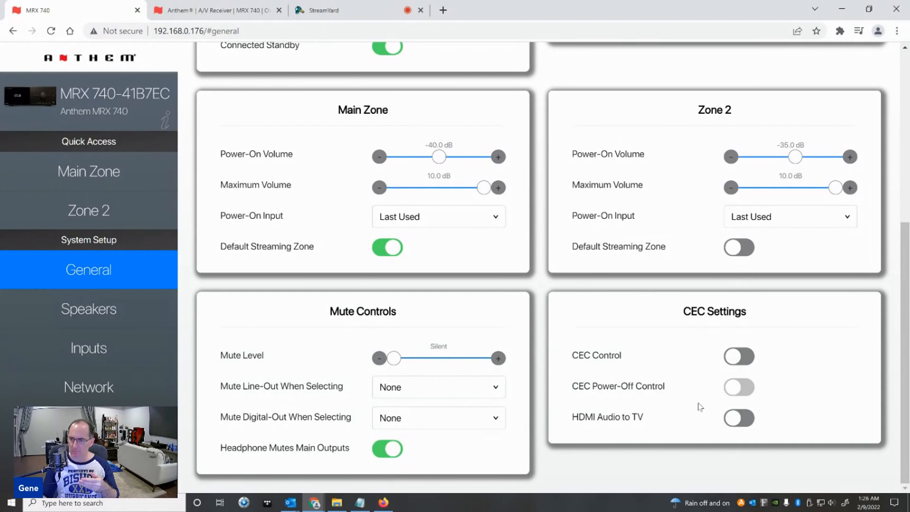
mouse_move(596, 355)
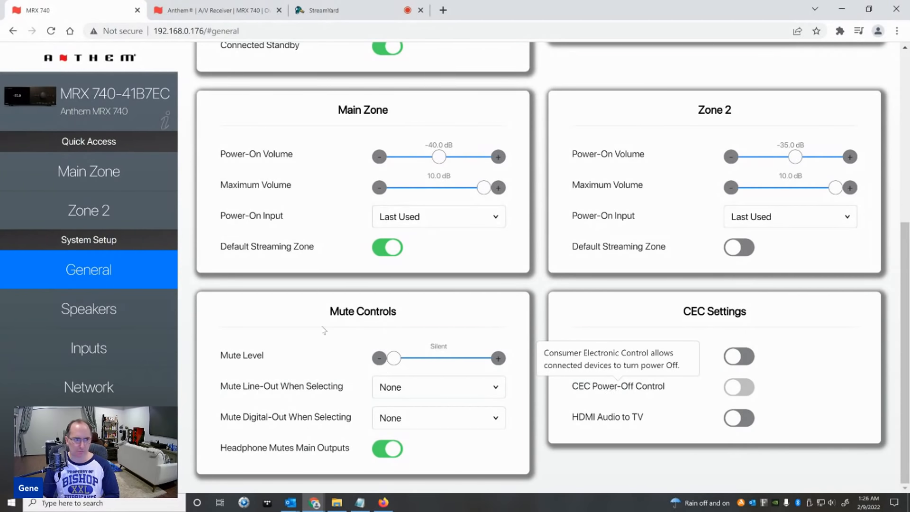
click(88, 308)
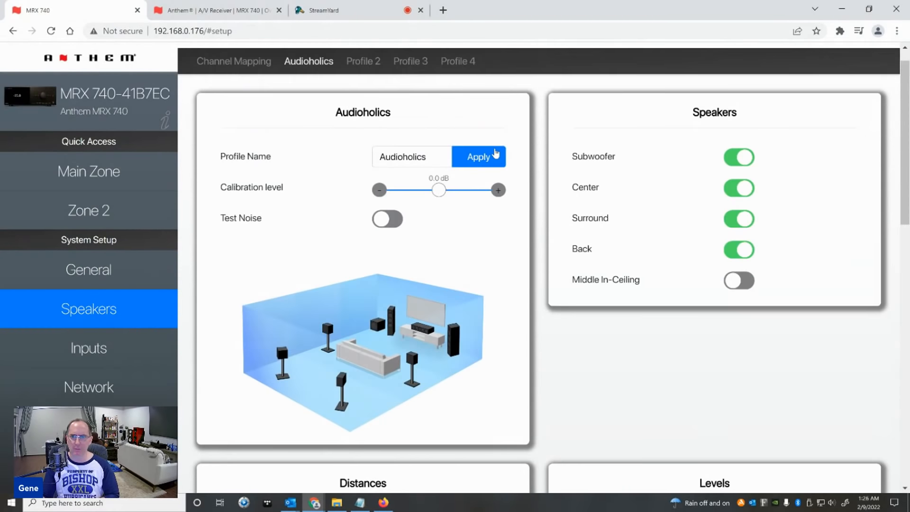
click(412, 156)
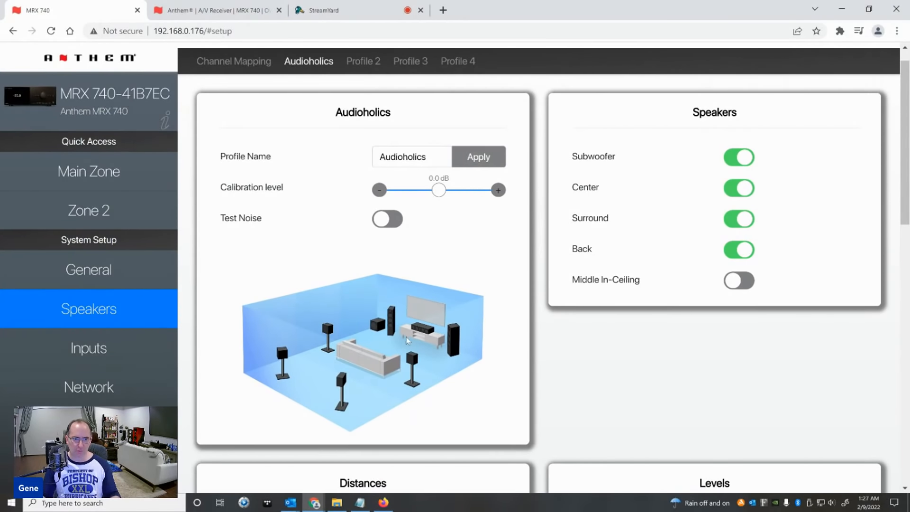
mouse_move(547, 284)
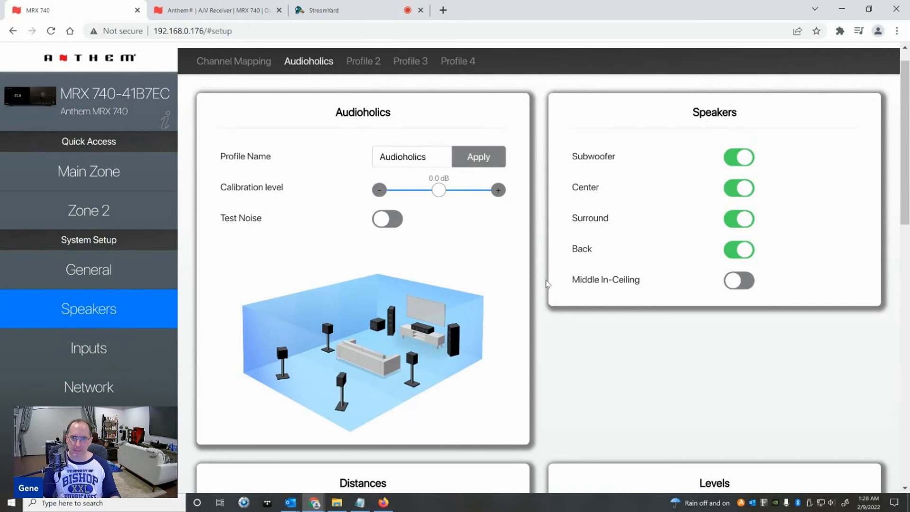
mouse_move(748, 161)
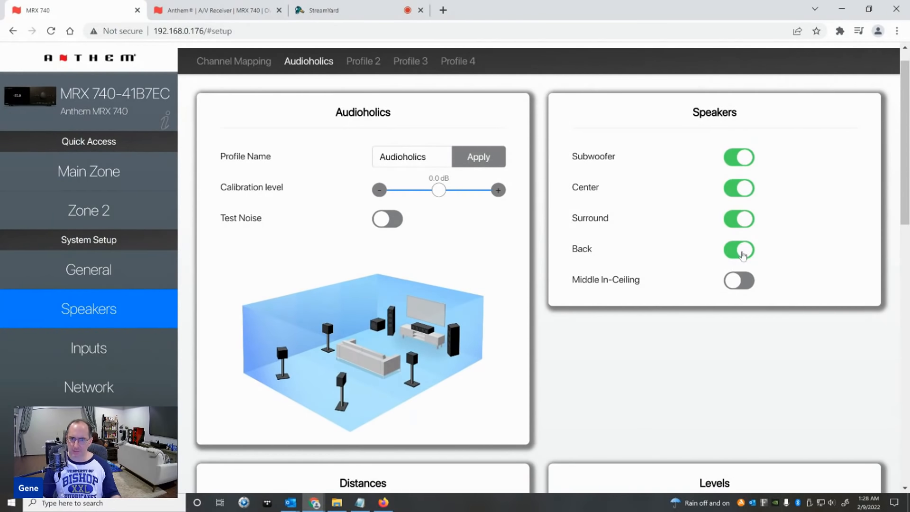
Switch the Middle In-Ceiling speakers on in the Audioholics profile.
click(739, 279)
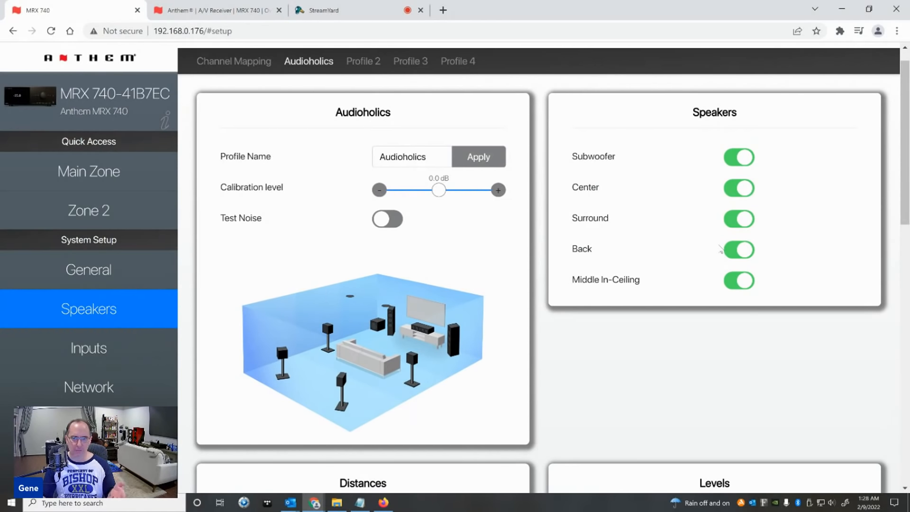
mouse_move(626, 287)
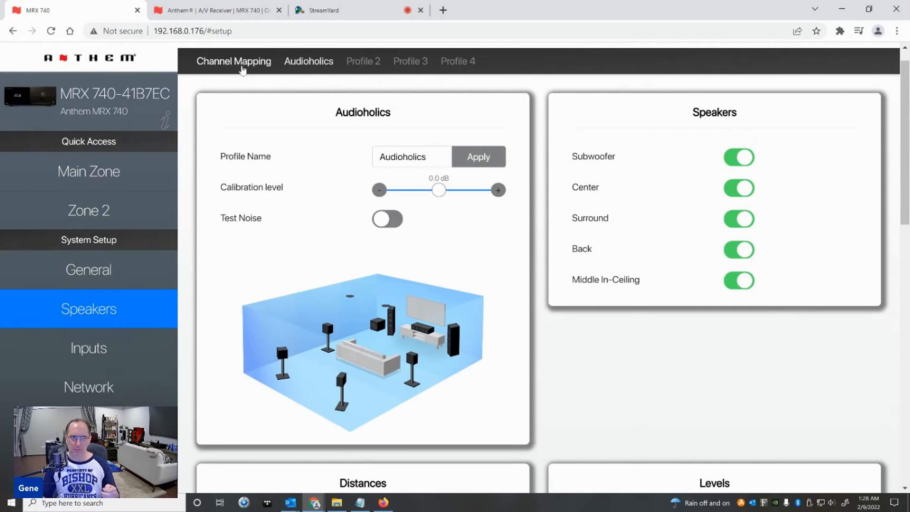
Show Channel Mapping with Height 1 on Middle In-Ceiling and front amps kept on Front.
click(234, 61)
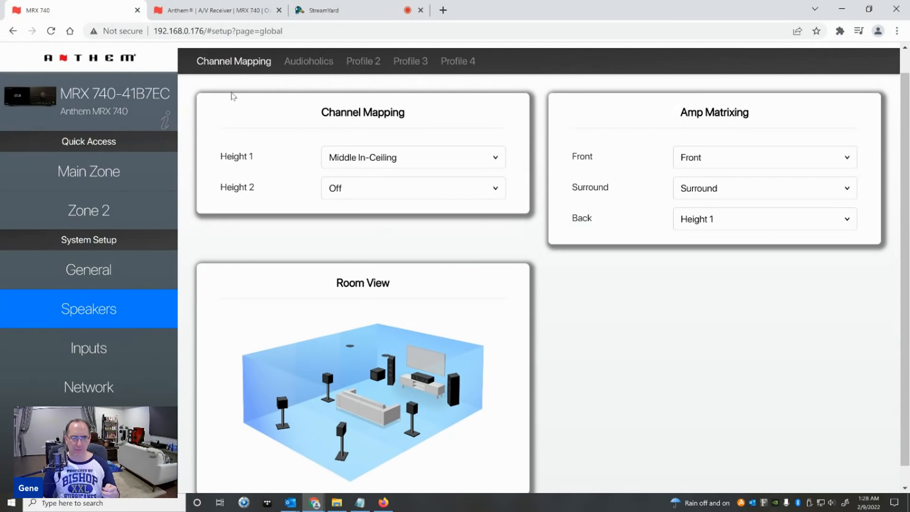
mouse_move(701, 170)
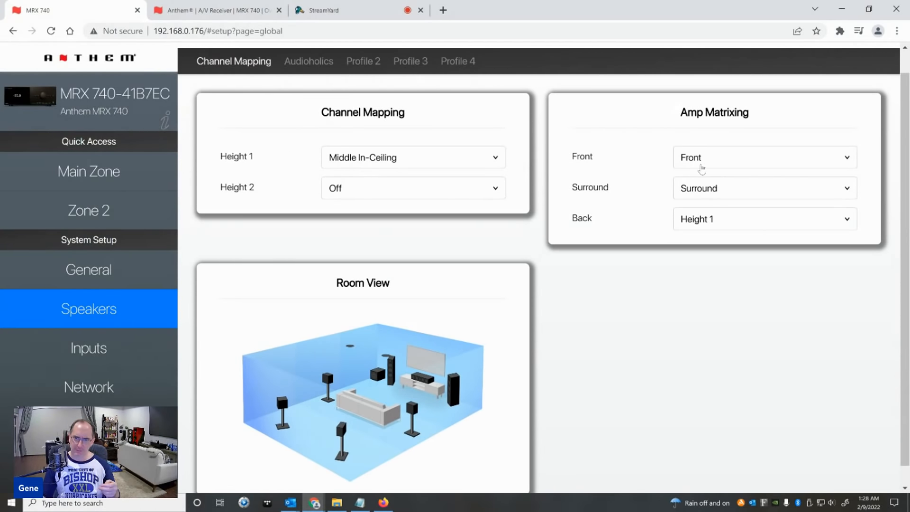
click(764, 157)
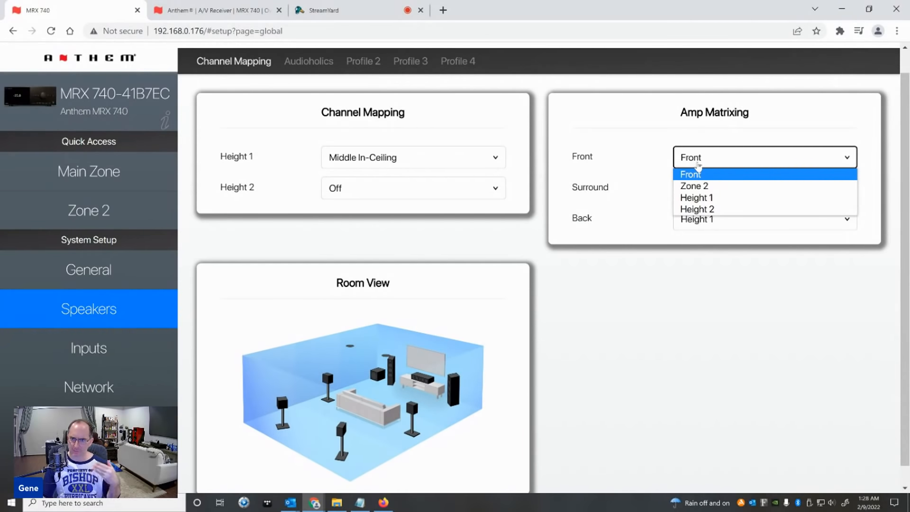
click(690, 175)
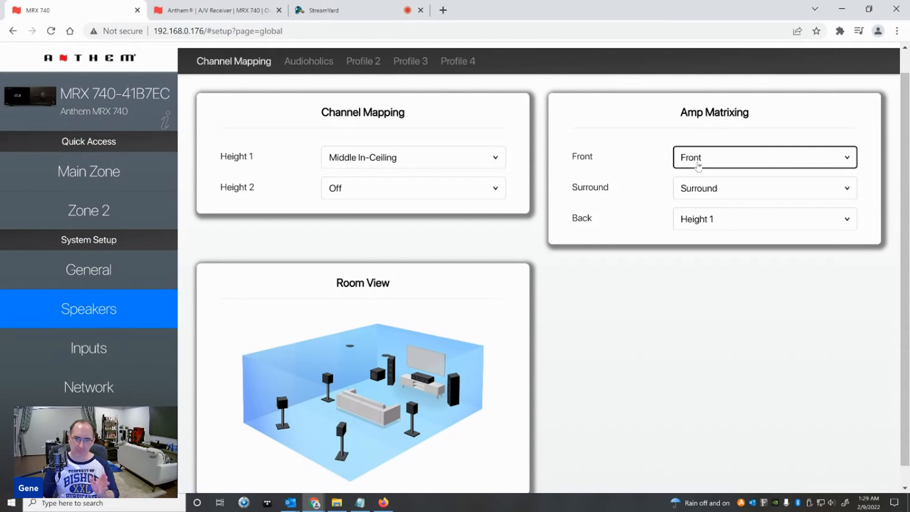
Set Amp Matrixing to Front Height 1, Surround Height 2 and Back Back.
click(764, 157)
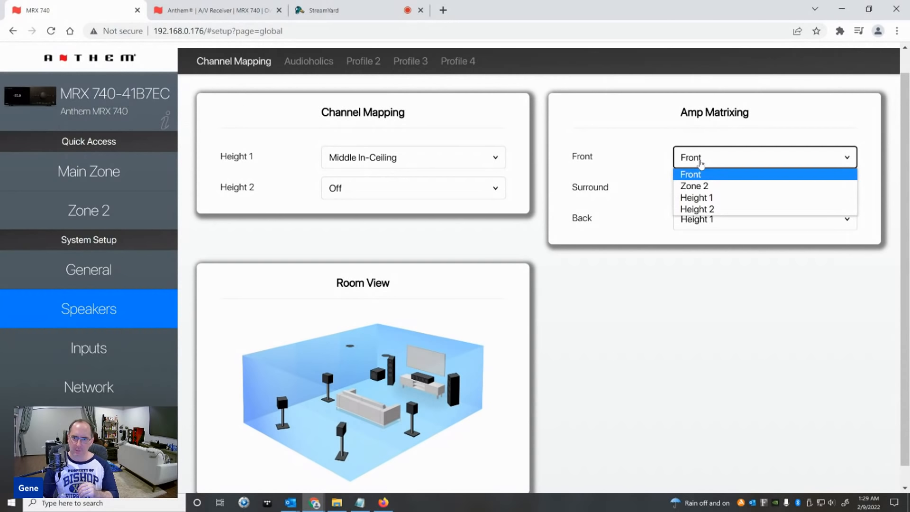
mouse_move(633, 162)
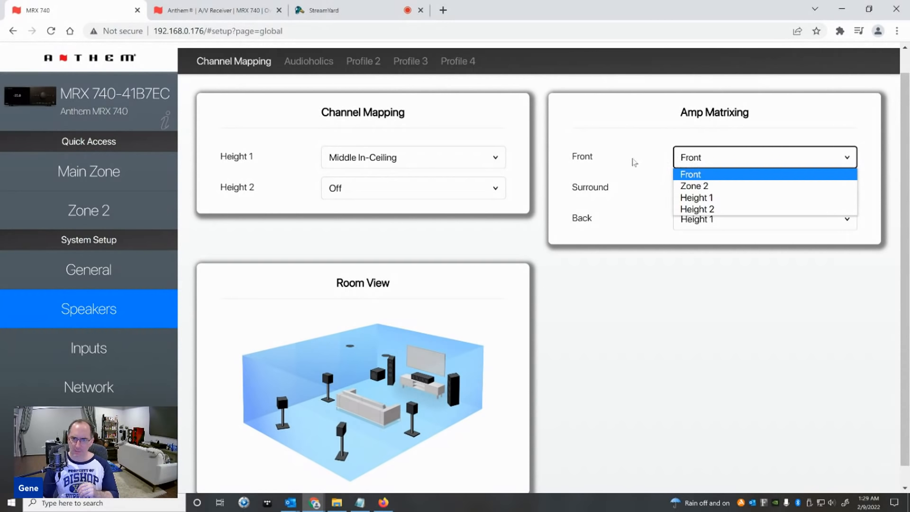
click(696, 197)
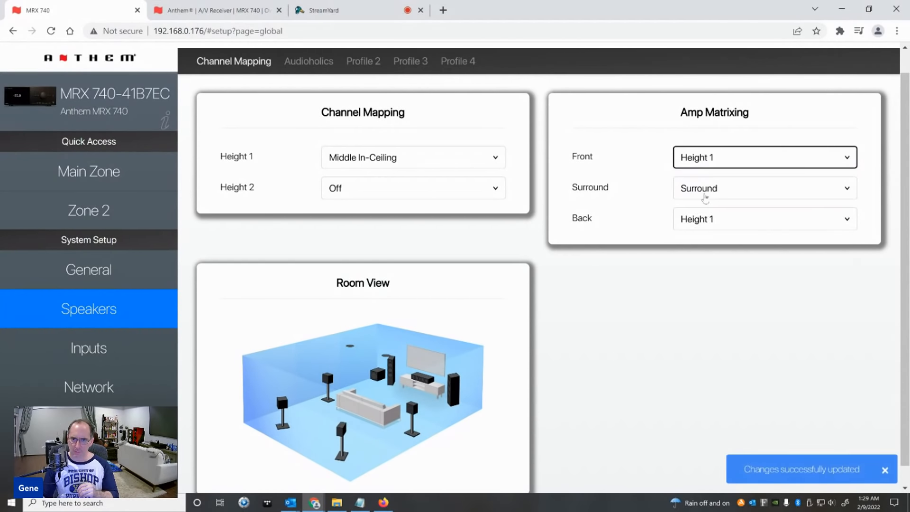
click(762, 188)
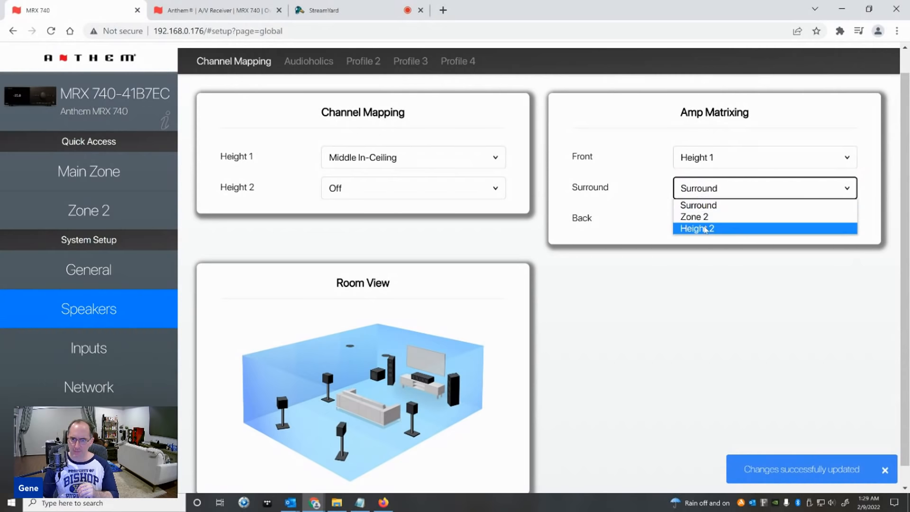
click(697, 229)
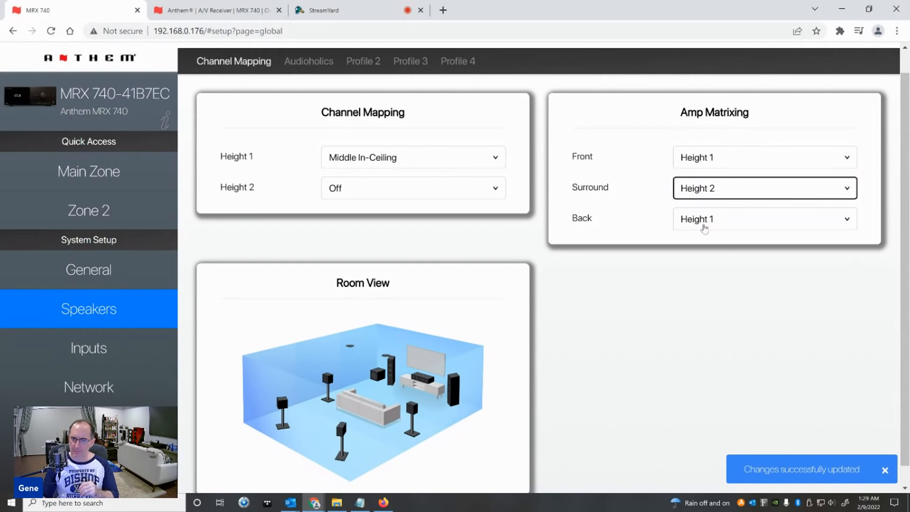
click(764, 219)
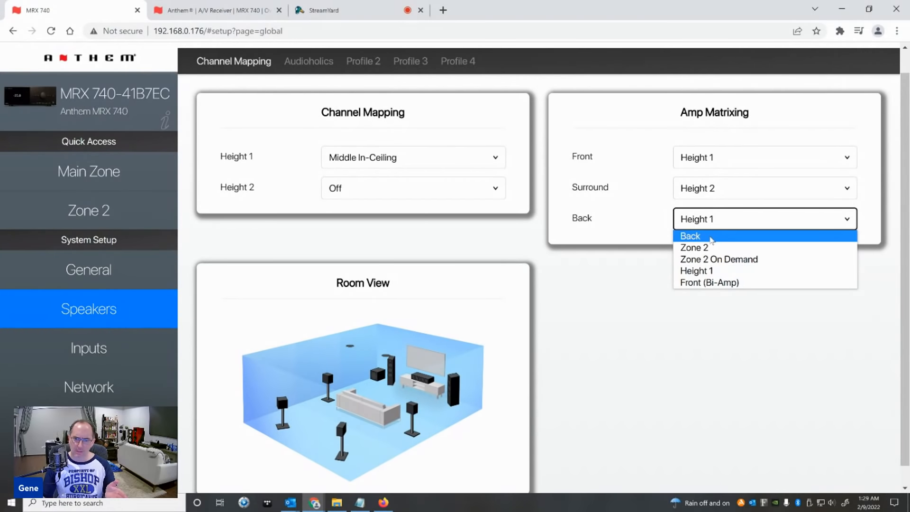
mouse_move(709, 282)
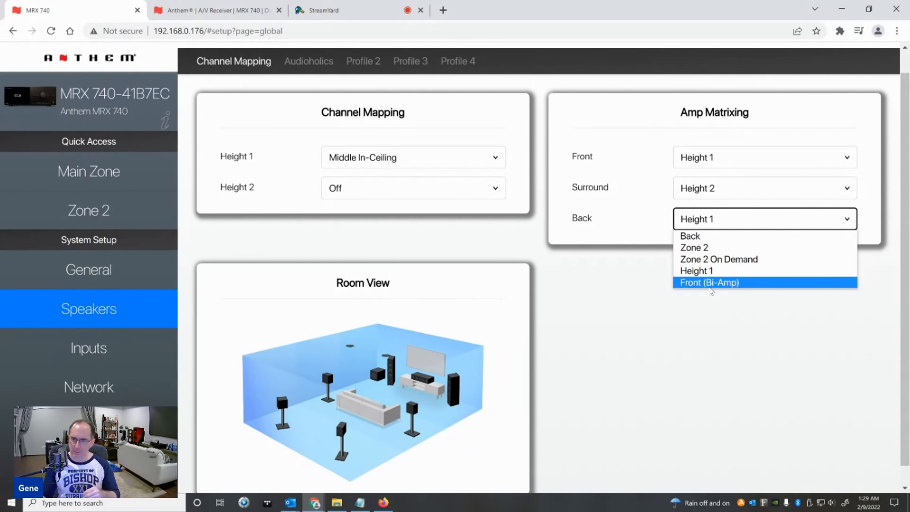
mouse_move(719, 259)
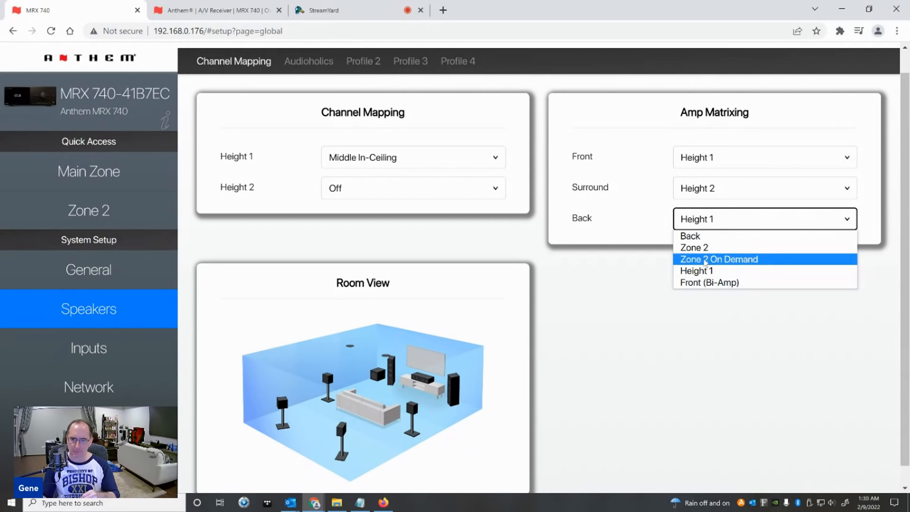
mouse_move(694, 247)
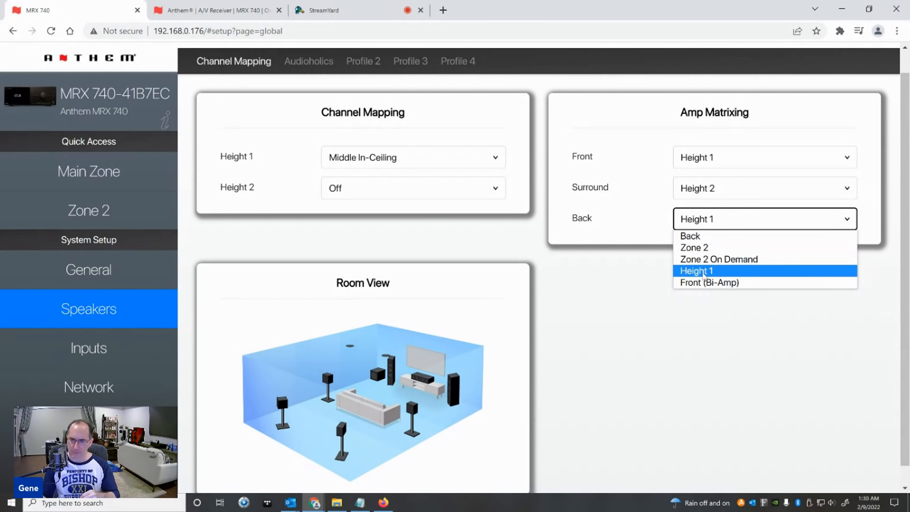
click(695, 270)
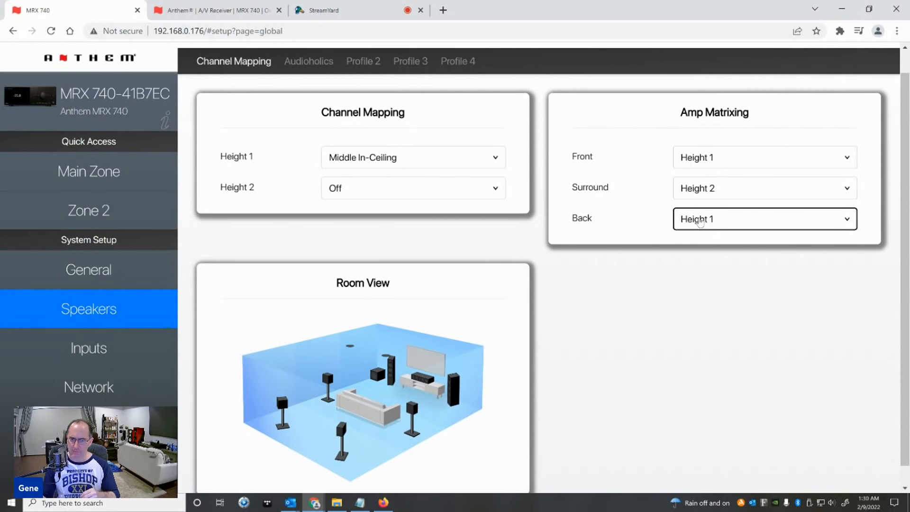
mouse_move(670, 222)
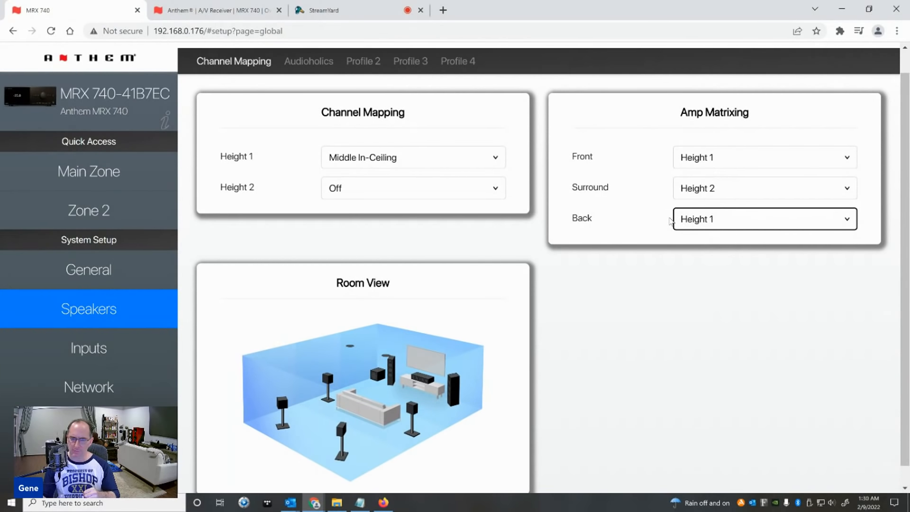
click(763, 219)
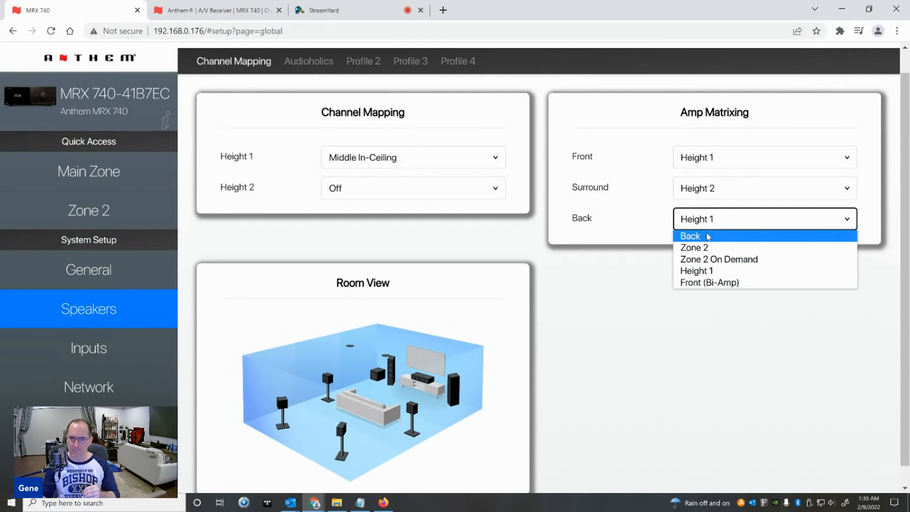
click(691, 236)
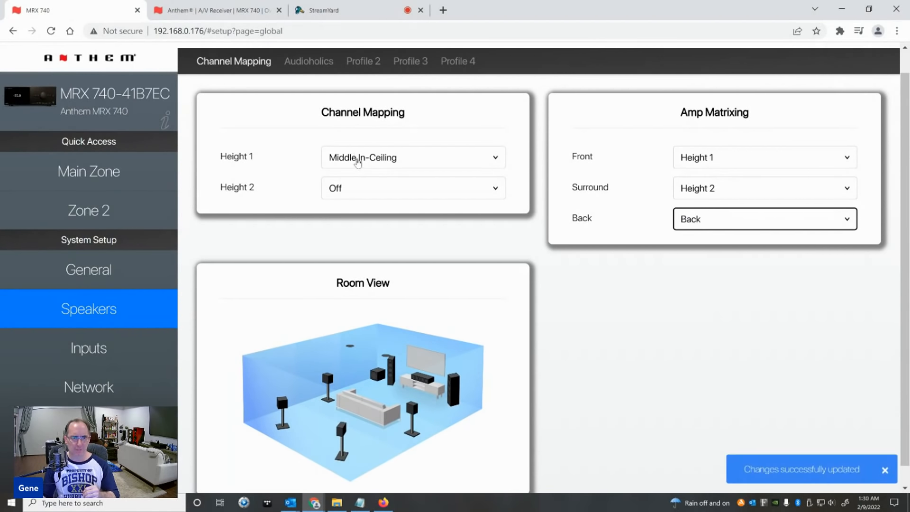
Map Height 1 to Front In-Ceiling and Height 2 to Back Dolby.
click(413, 157)
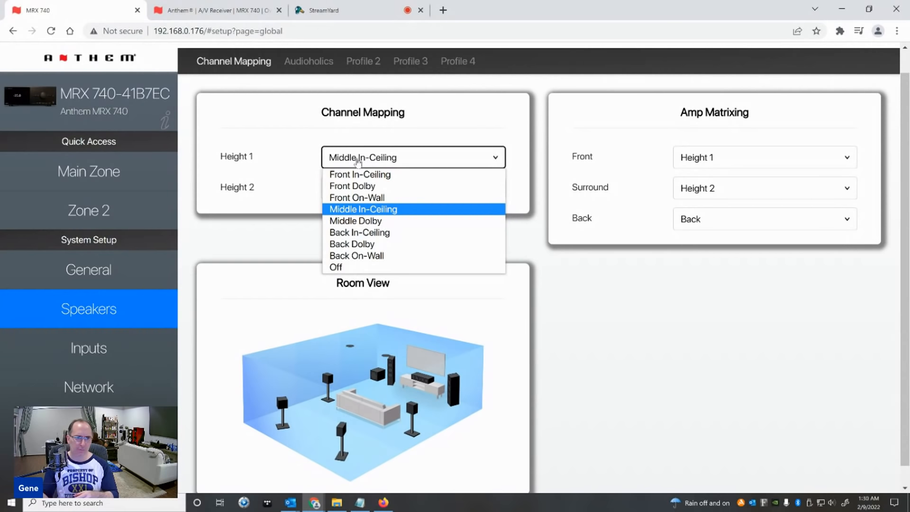
mouse_move(355, 221)
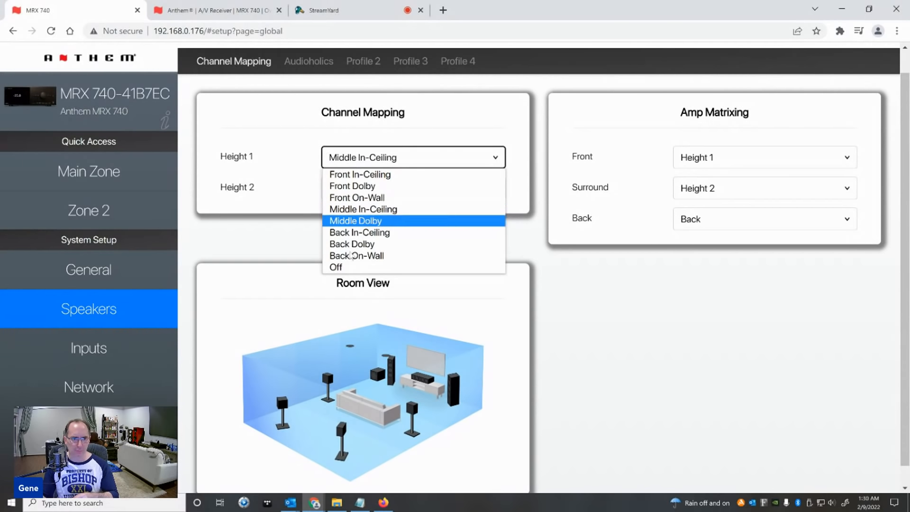
click(335, 267)
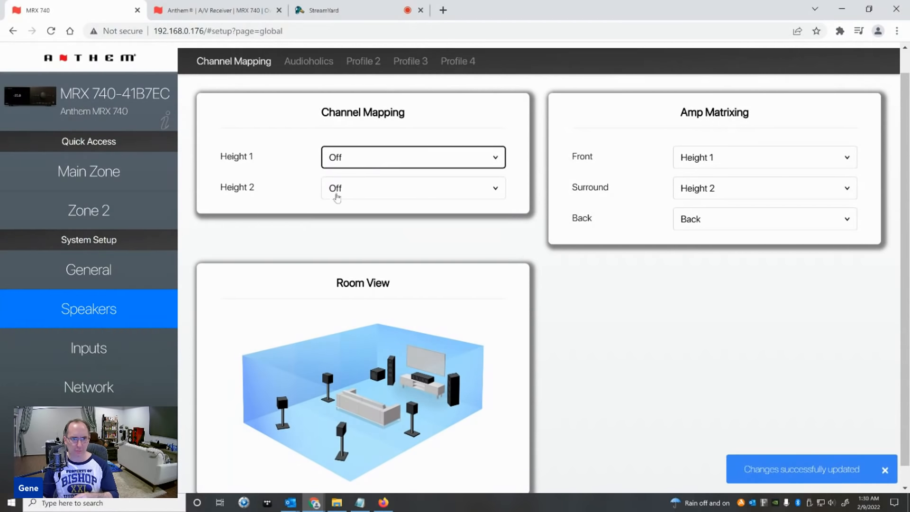
click(412, 188)
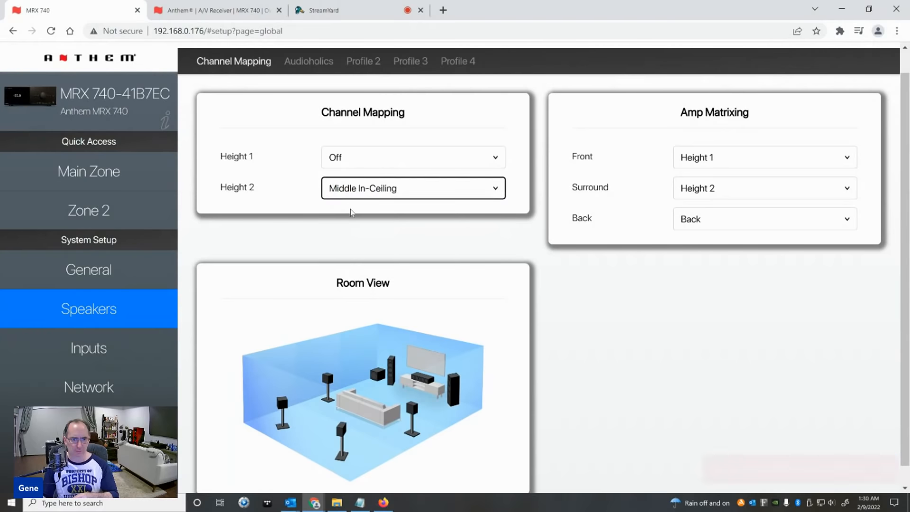
click(413, 157)
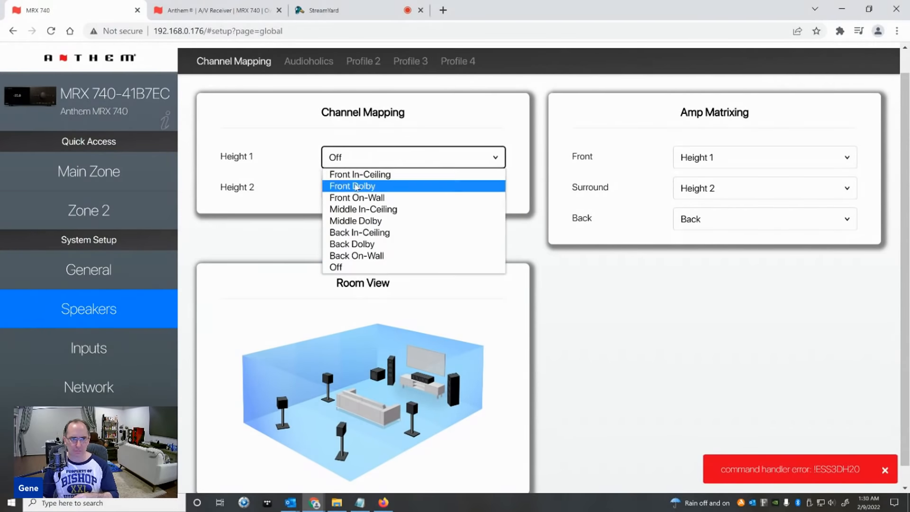
click(359, 175)
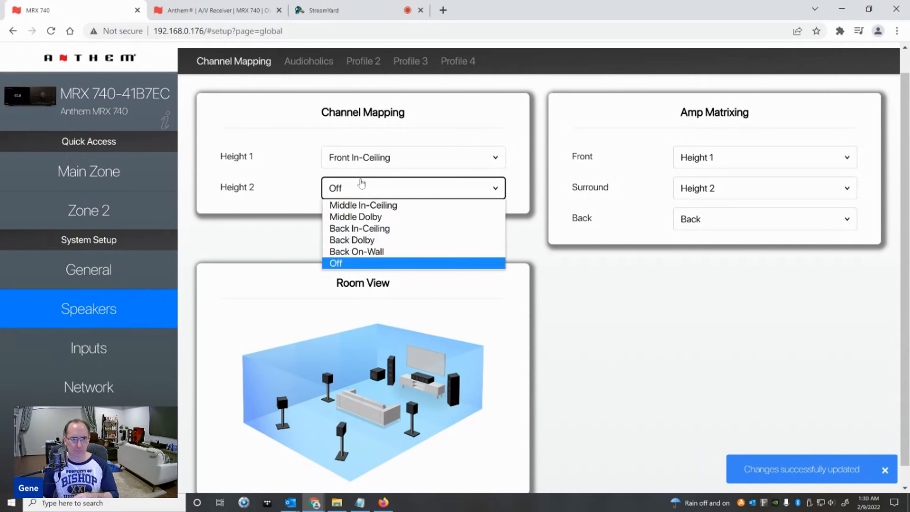
click(359, 228)
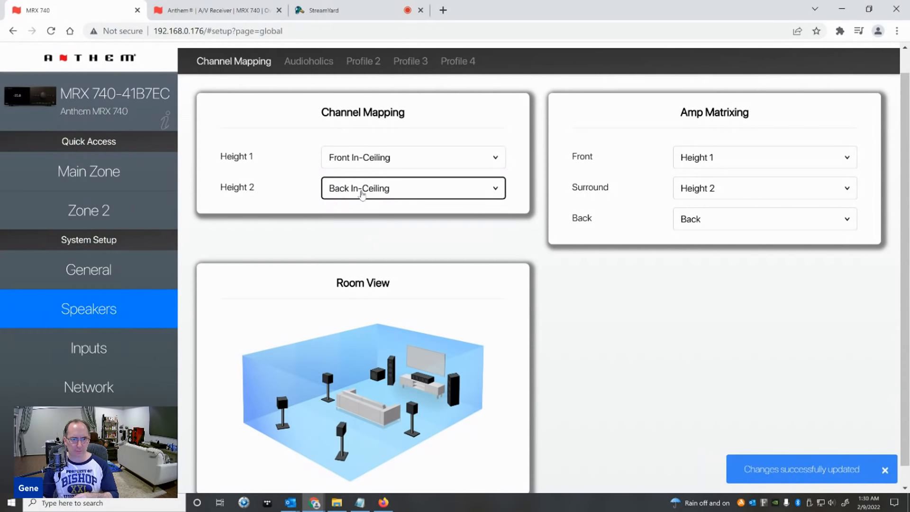
click(413, 188)
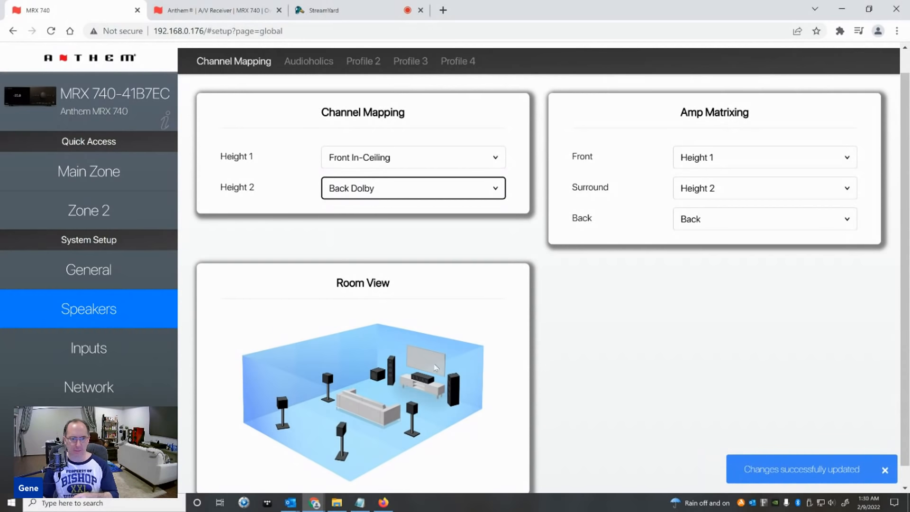
scroll(down, 3)
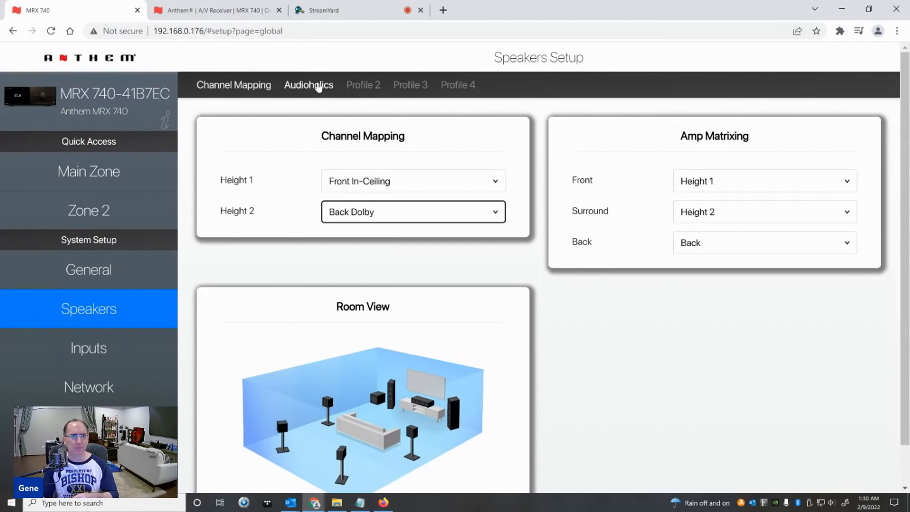
Enable Front In-Ceiling and Back Dolby speakers in the Audioholics profile, returning to Channel Mapping.
click(308, 84)
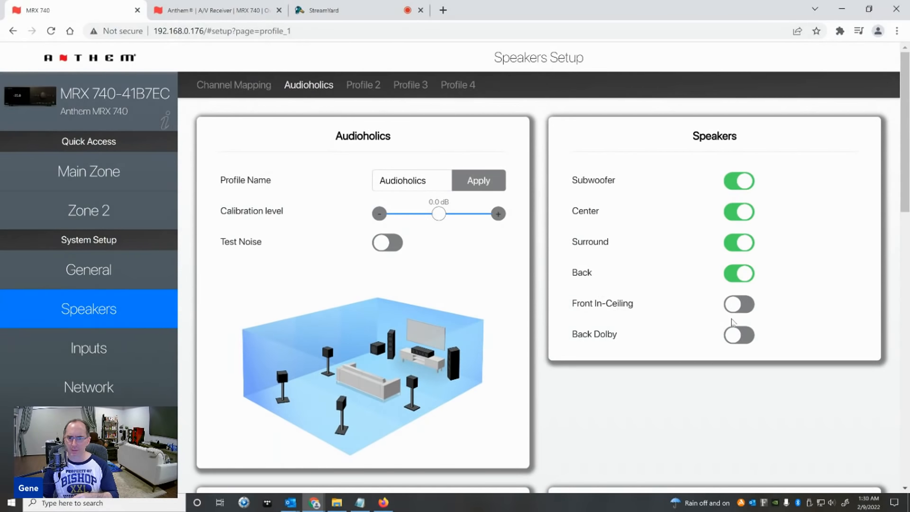
click(738, 303)
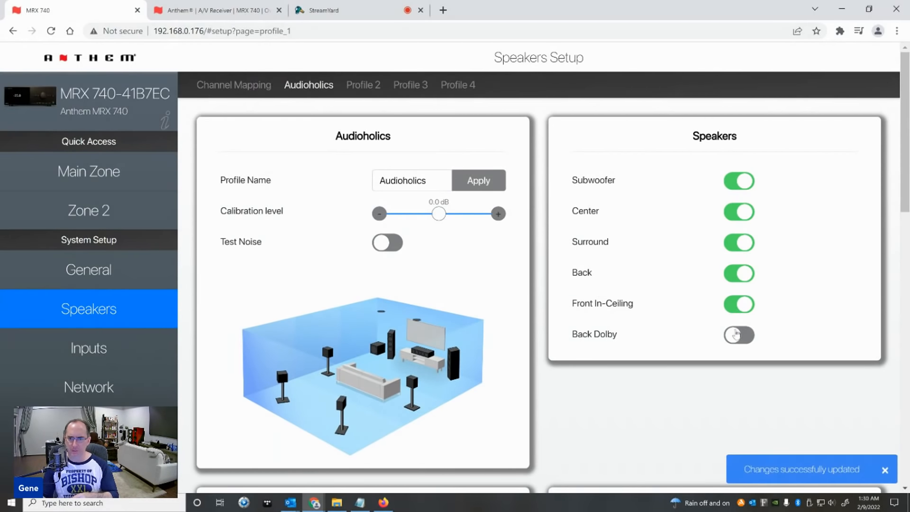
click(739, 335)
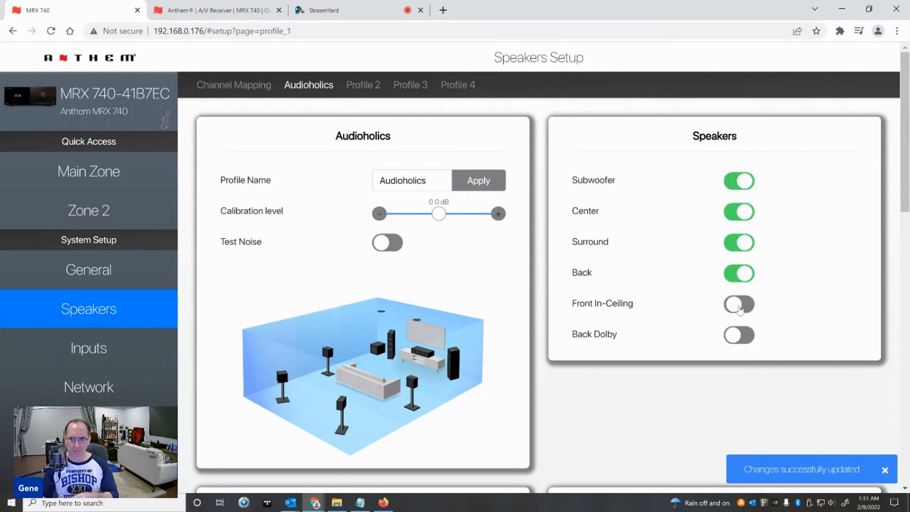
click(738, 305)
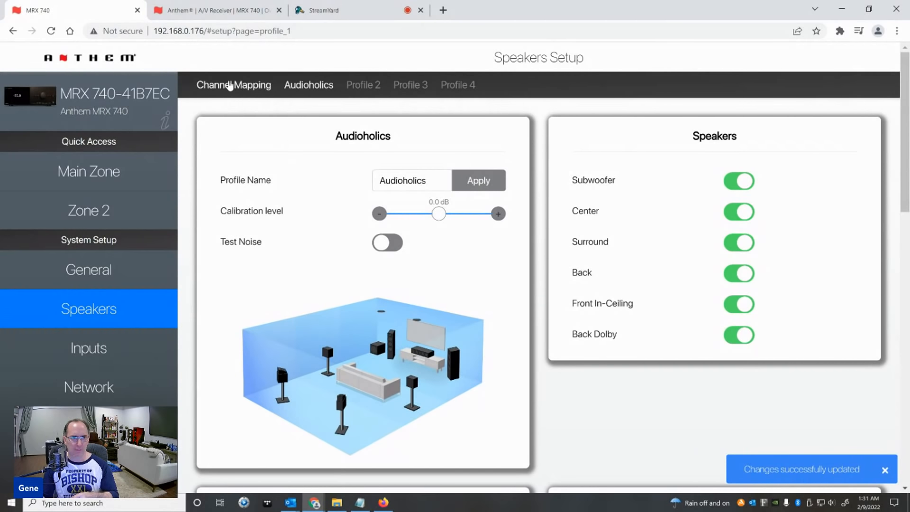
click(234, 84)
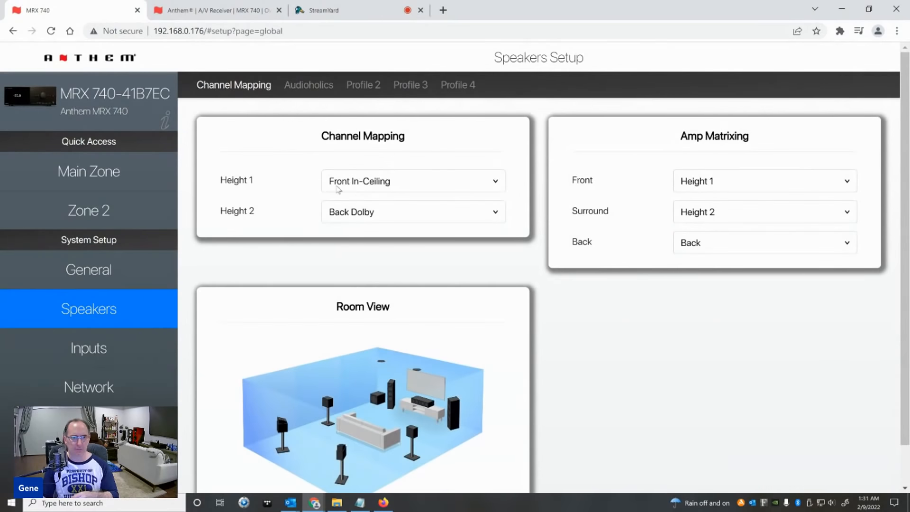
Map Height 1 to Middle In-Ceiling and return to the Audioholics profile settings.
click(413, 212)
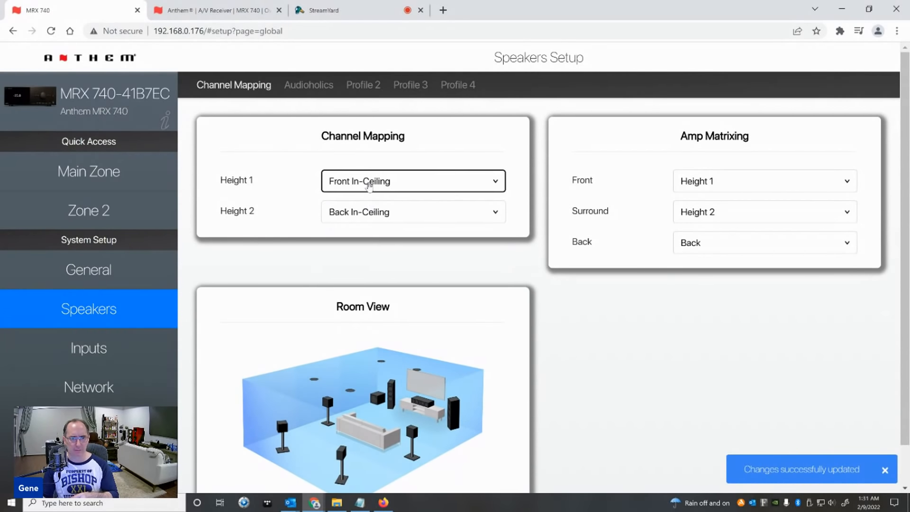
click(413, 180)
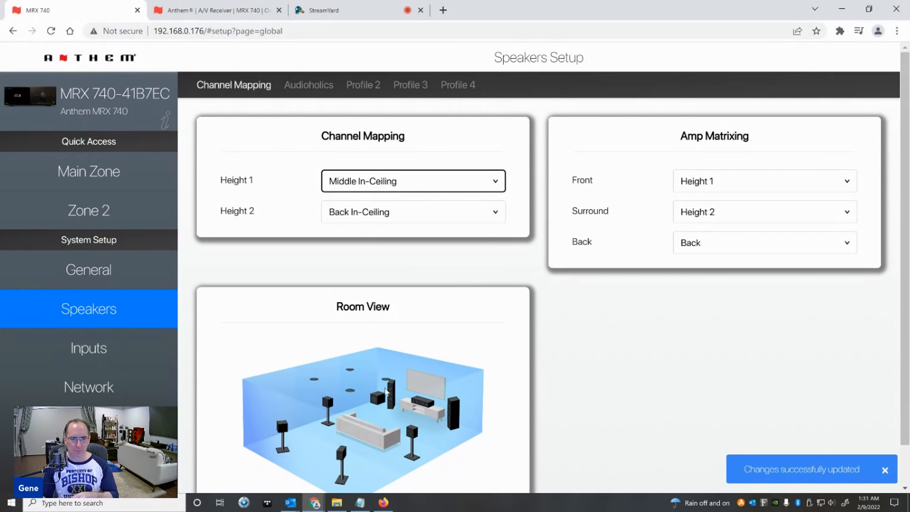
scroll(down, 3)
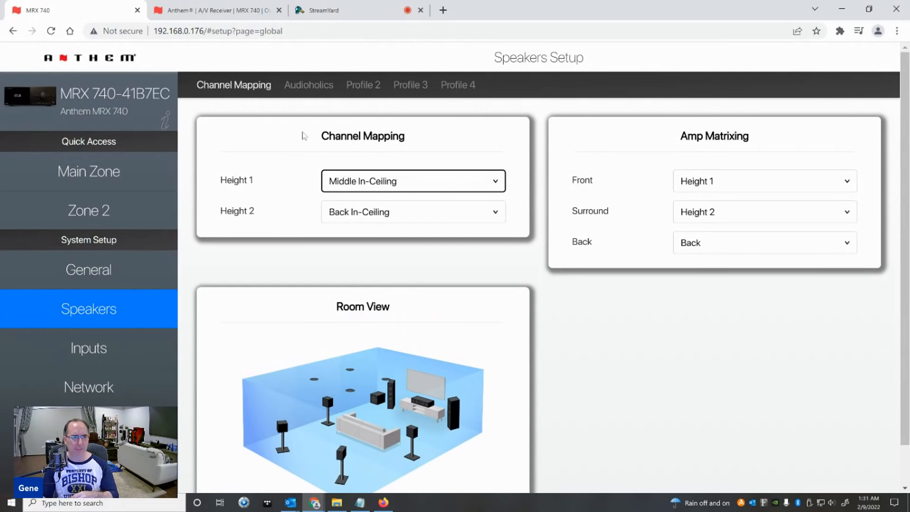
click(308, 84)
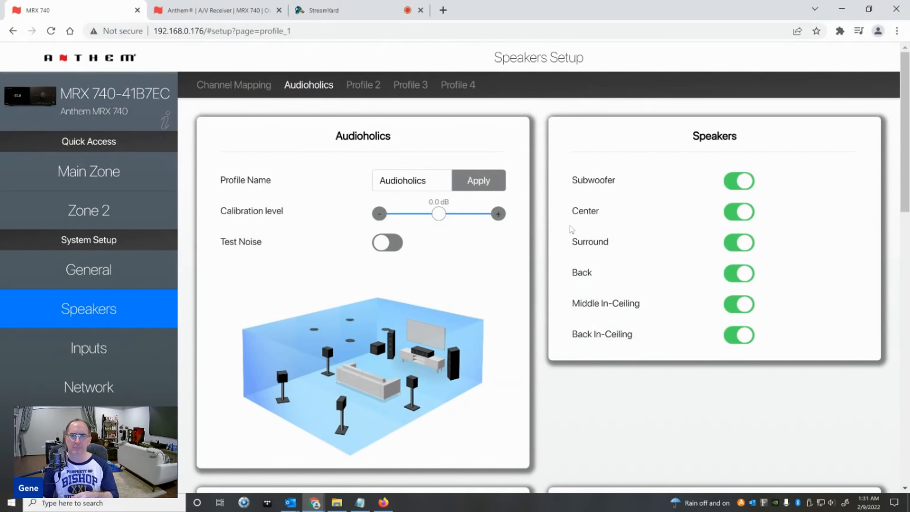
Keep subwoofer distance at 12 ft 0 in and raise the subwoofer level to 0.5 dB.
scroll(down, 3)
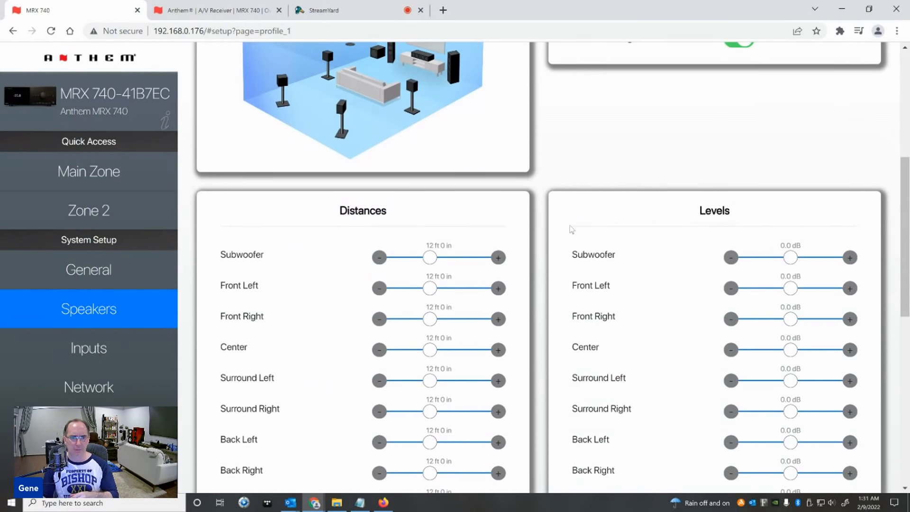
click(498, 257)
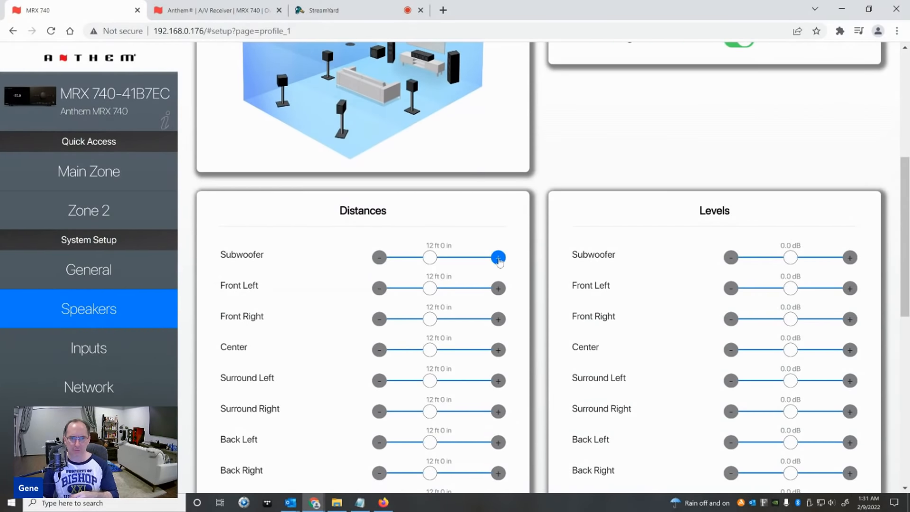
click(498, 257)
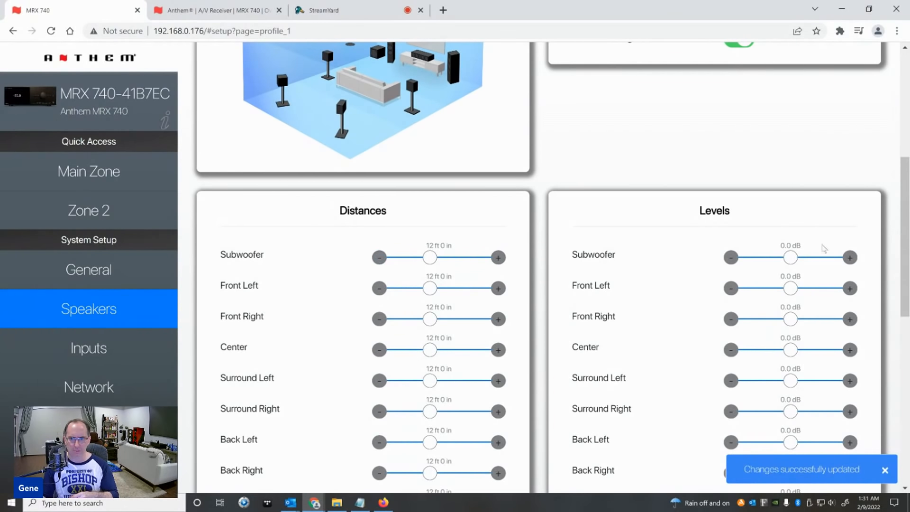
click(849, 257)
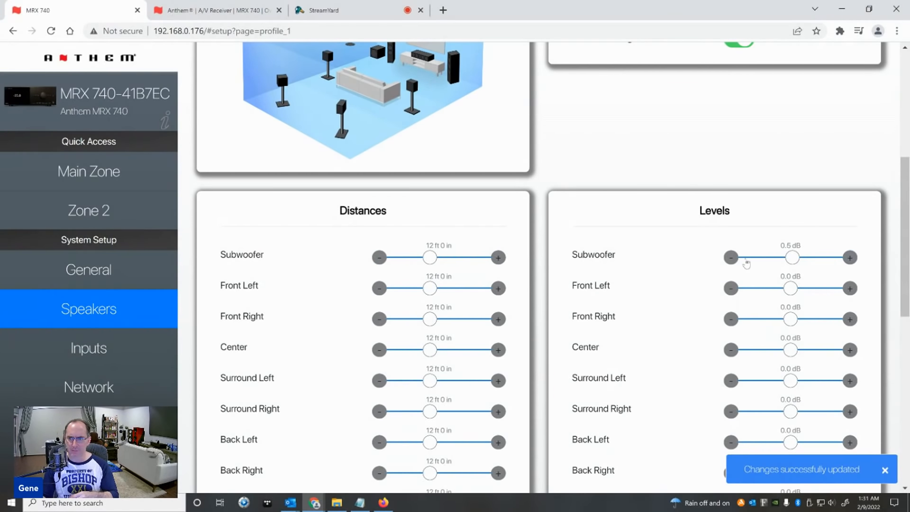
scroll(down, 3)
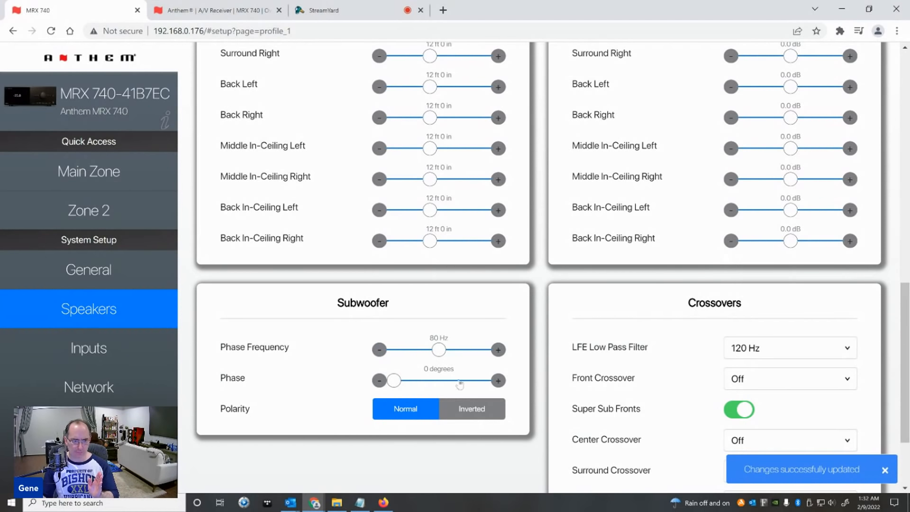
click(498, 380)
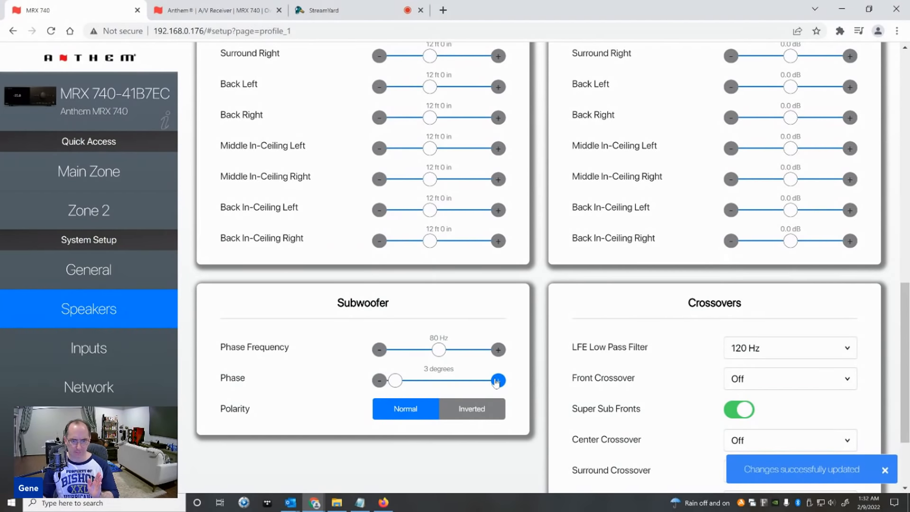
drag(395, 380, 400, 380)
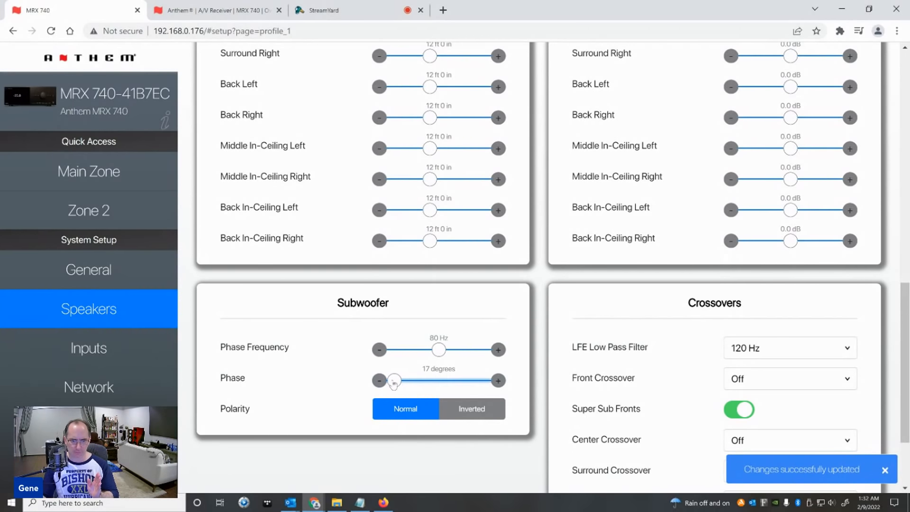
click(379, 381)
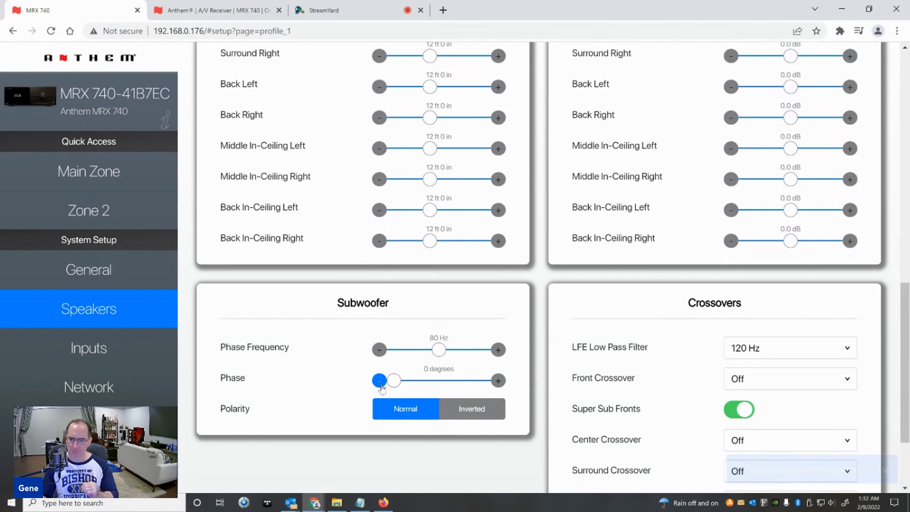
click(471, 408)
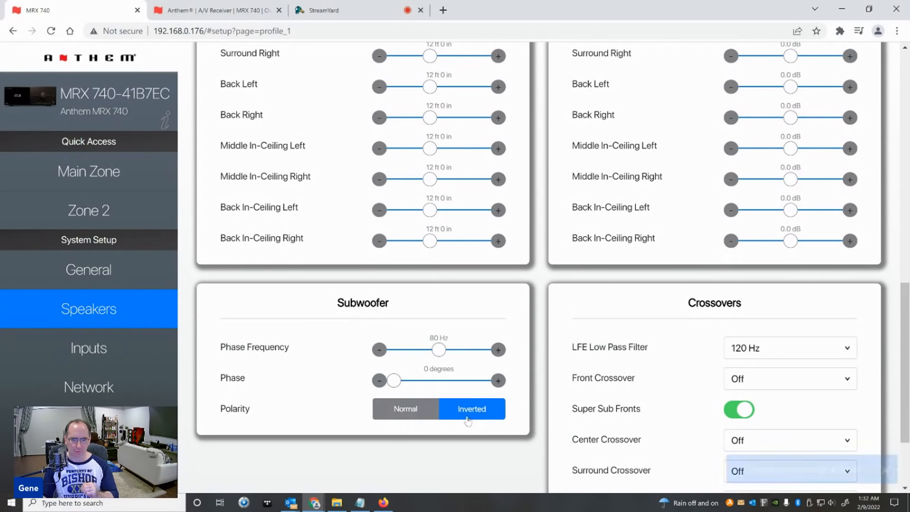
click(404, 409)
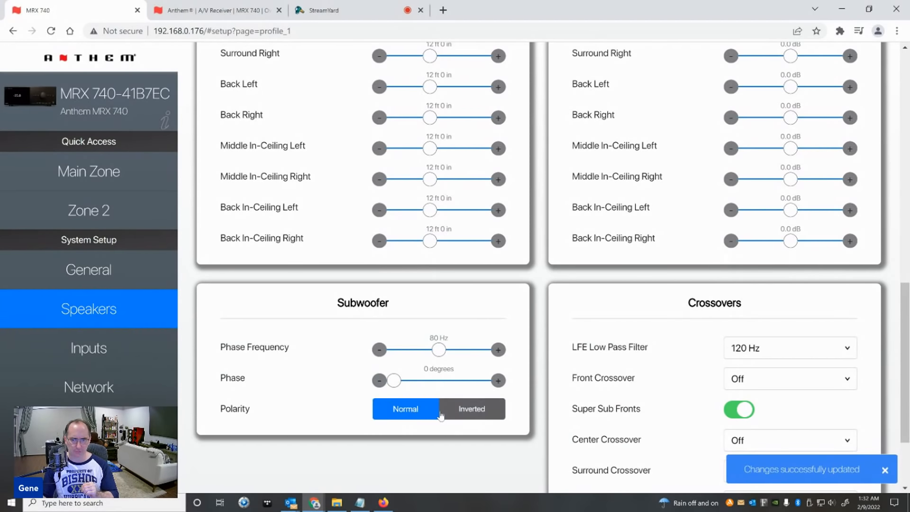
Keep the front crossover Off with Super Sub Fronts toggled, and set Center Crossover to 80 Hz.
scroll(down, 3)
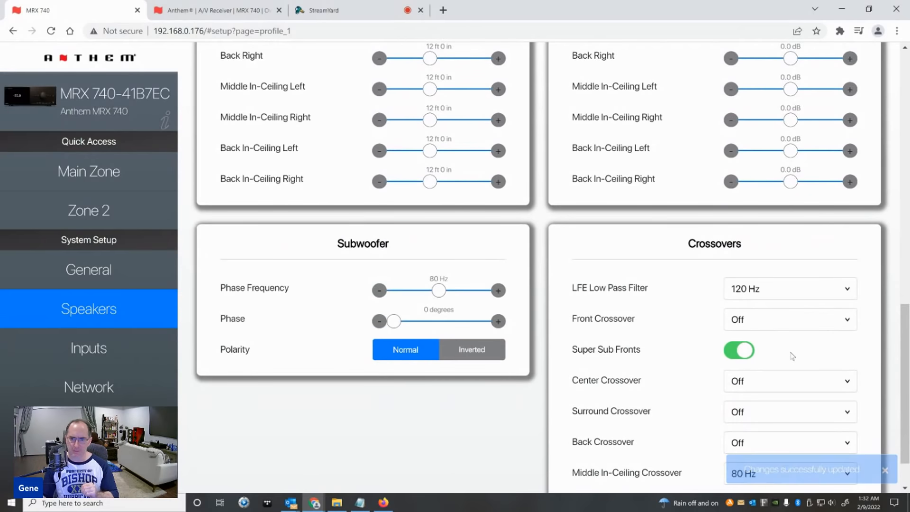
scroll(down, 3)
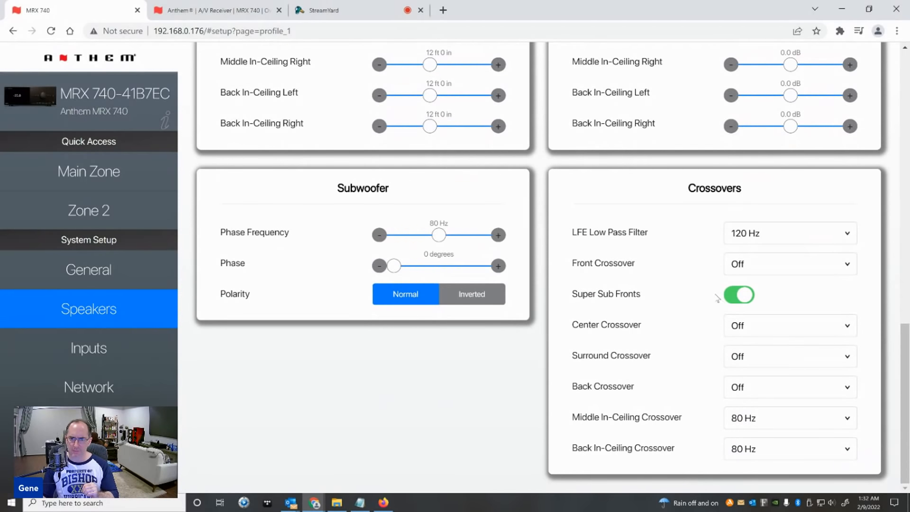
mouse_move(745, 241)
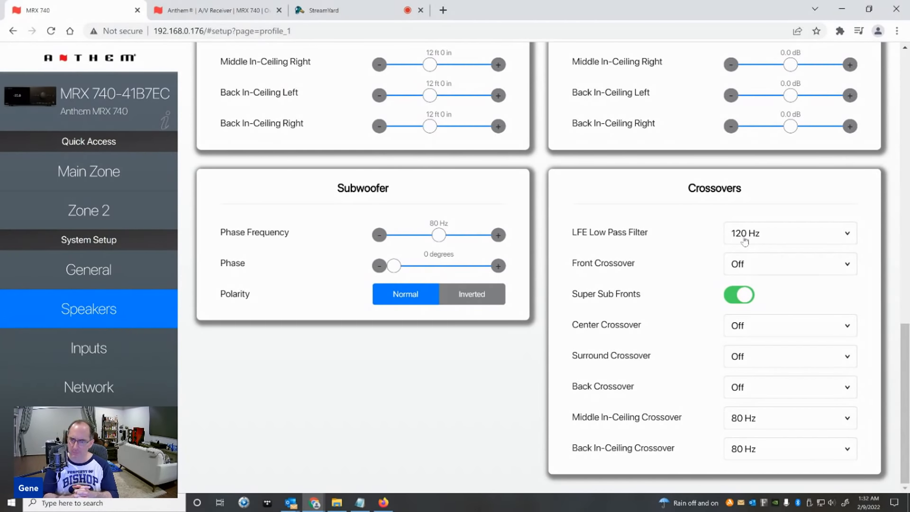
click(790, 264)
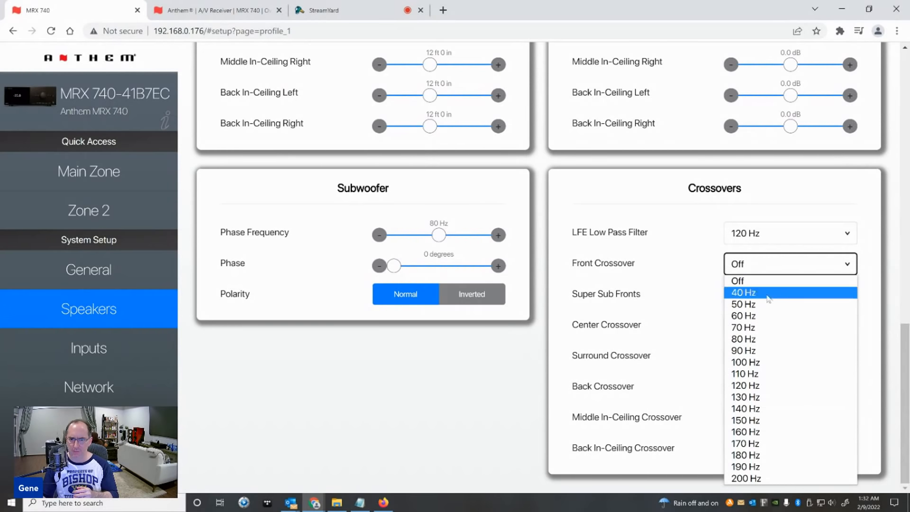
mouse_move(743, 327)
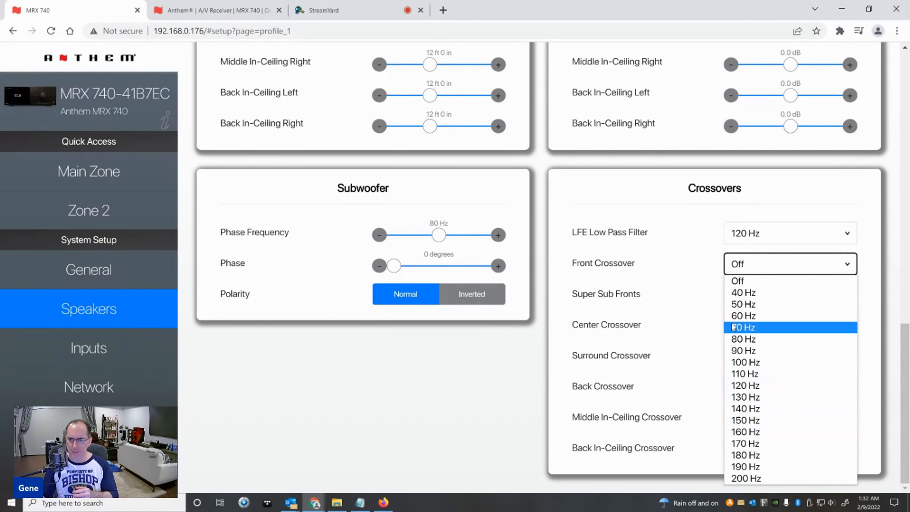
mouse_move(743, 292)
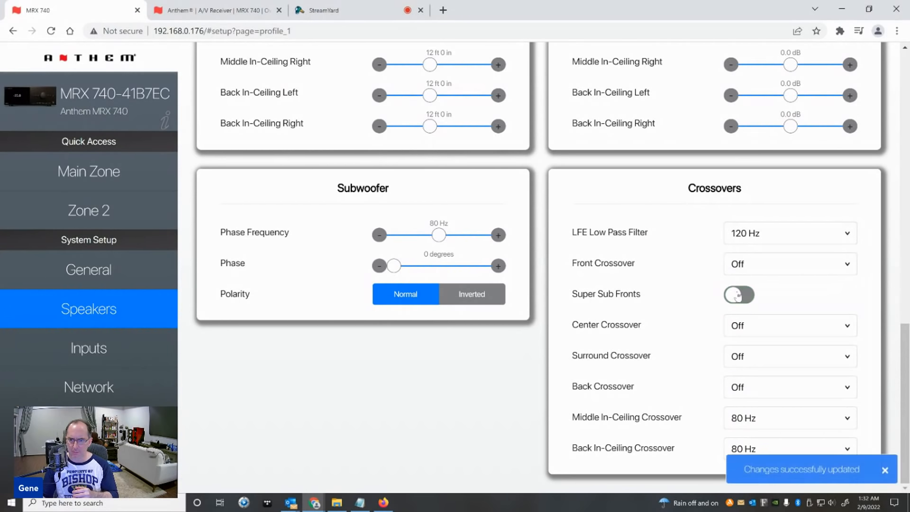
click(738, 295)
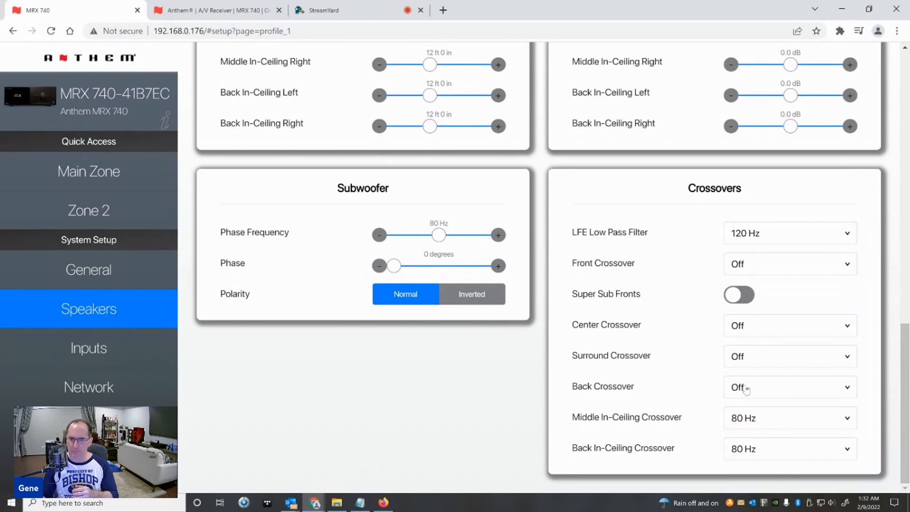
click(789, 263)
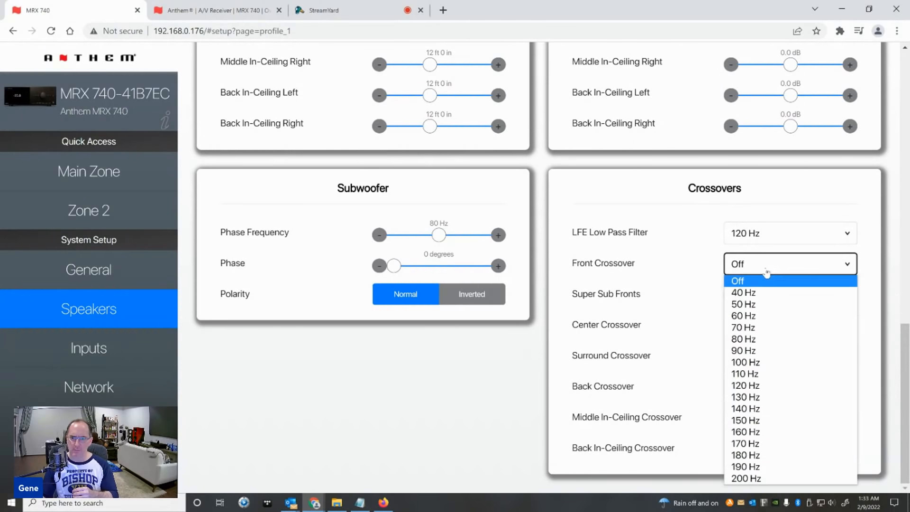
mouse_move(713, 276)
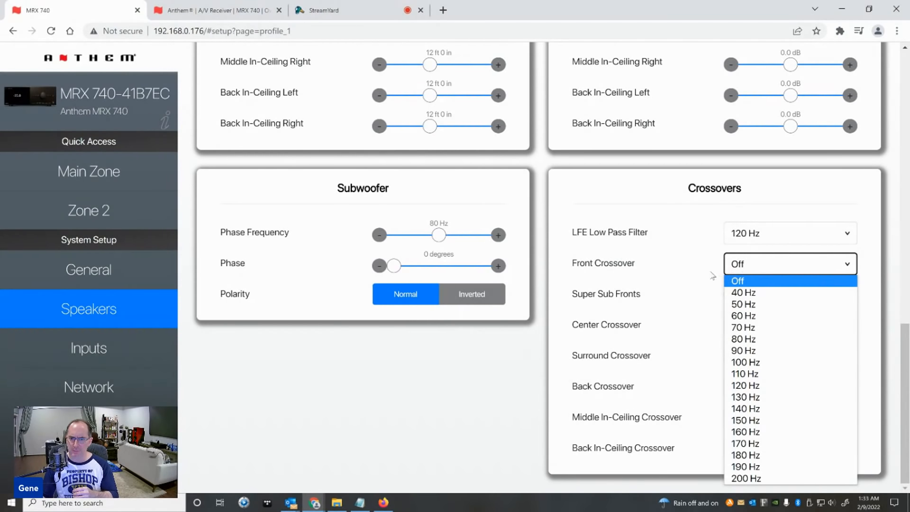
click(737, 280)
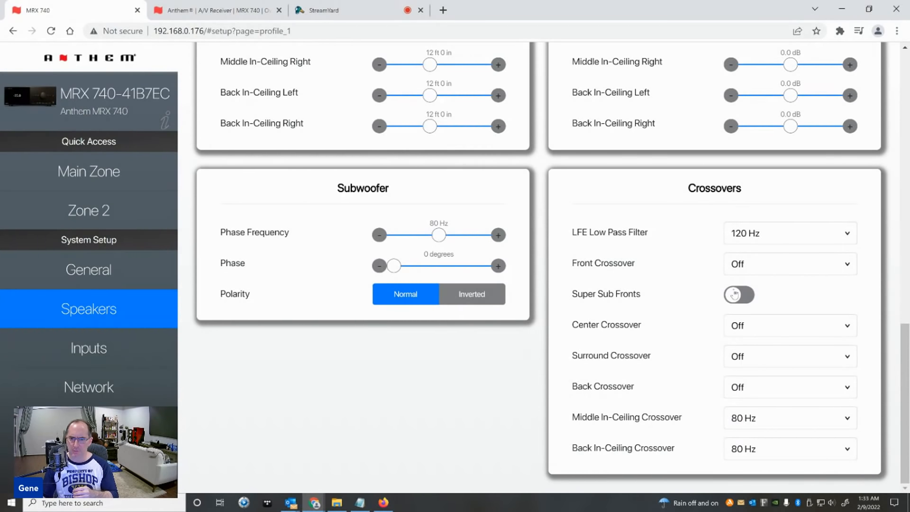
click(738, 294)
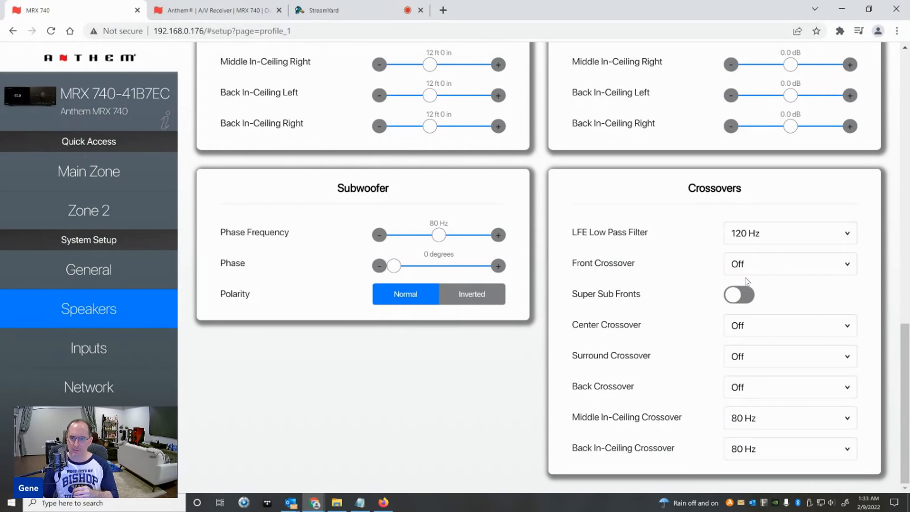
mouse_move(746, 272)
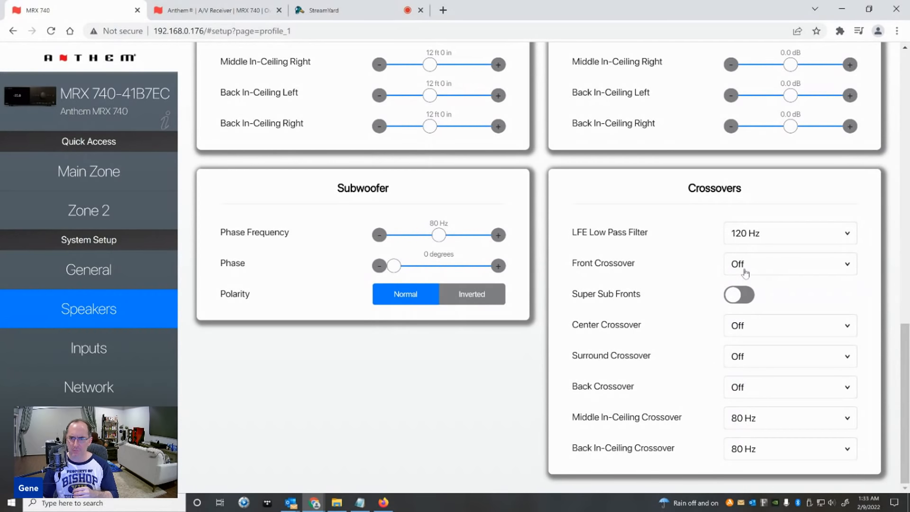
click(789, 325)
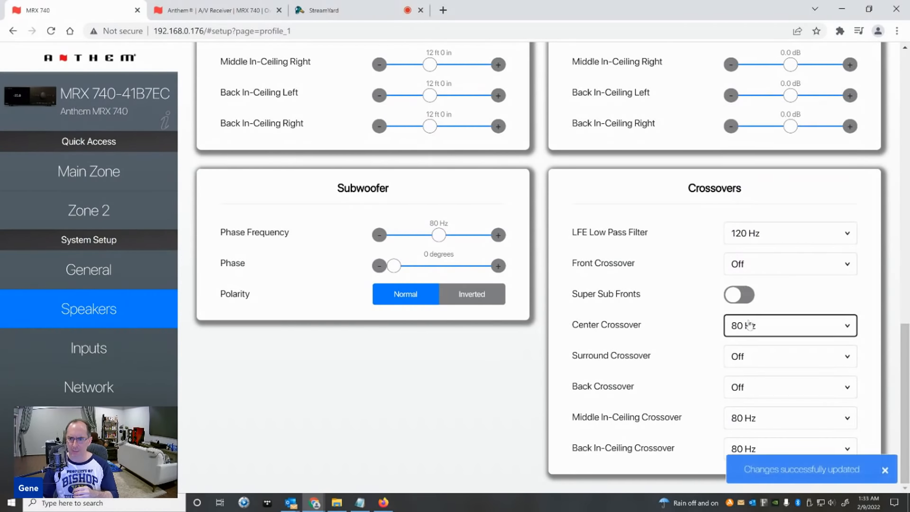
Set the Back crossover to 80 Hz and switch Super Sub Fronts on.
click(790, 325)
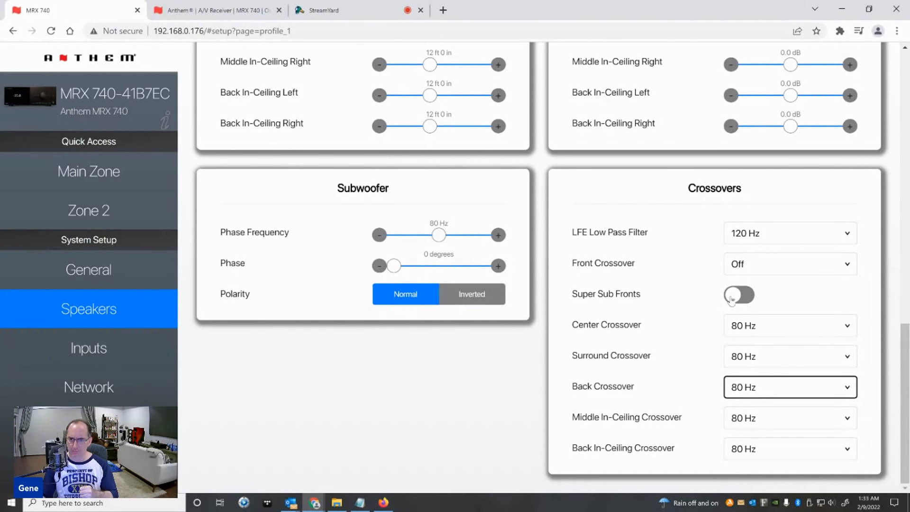
click(739, 294)
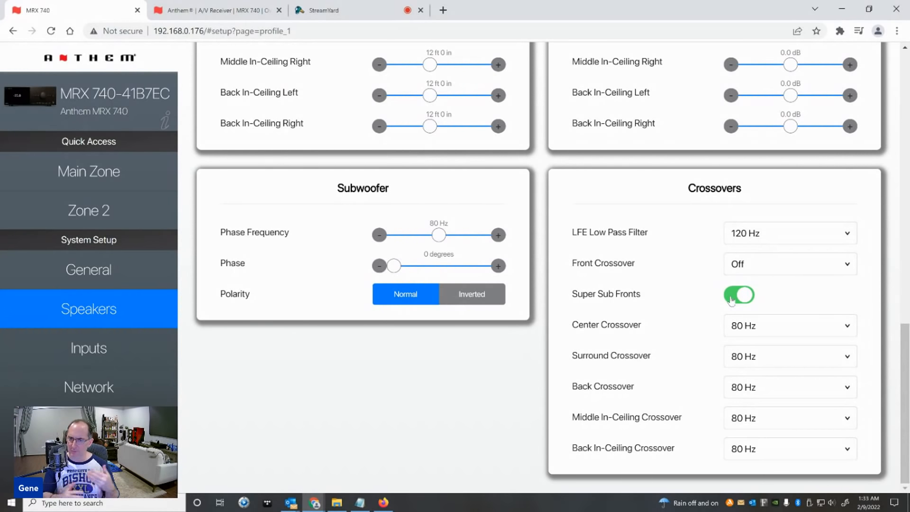
mouse_move(753, 279)
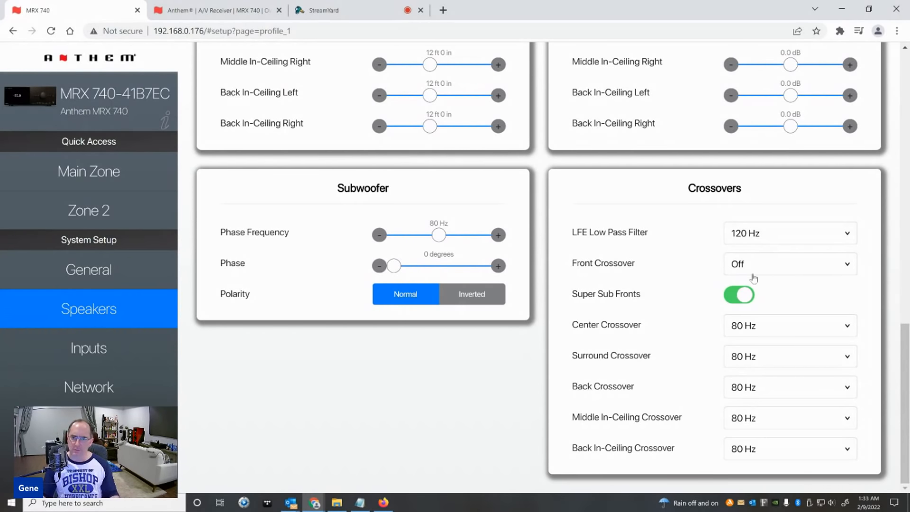
mouse_move(745, 273)
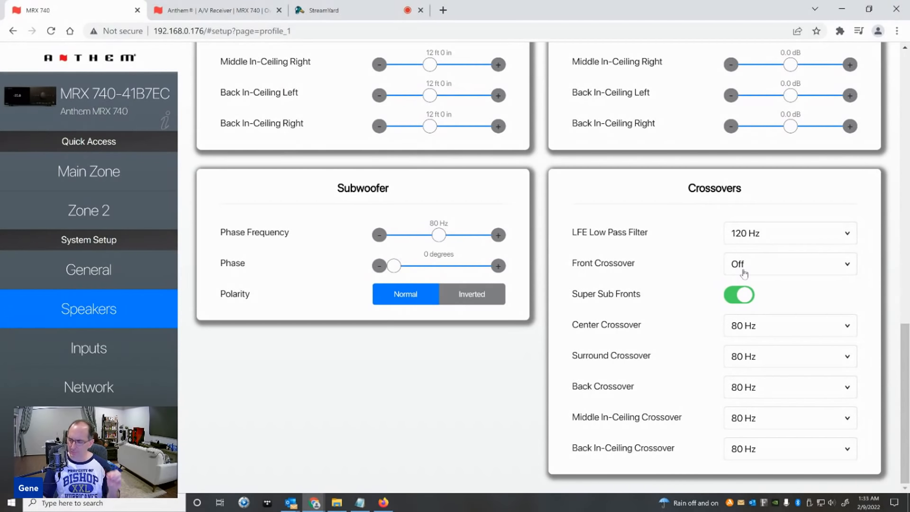
Set the Front crossover to 80 Hz and switch Super Sub Fronts back off.
click(789, 264)
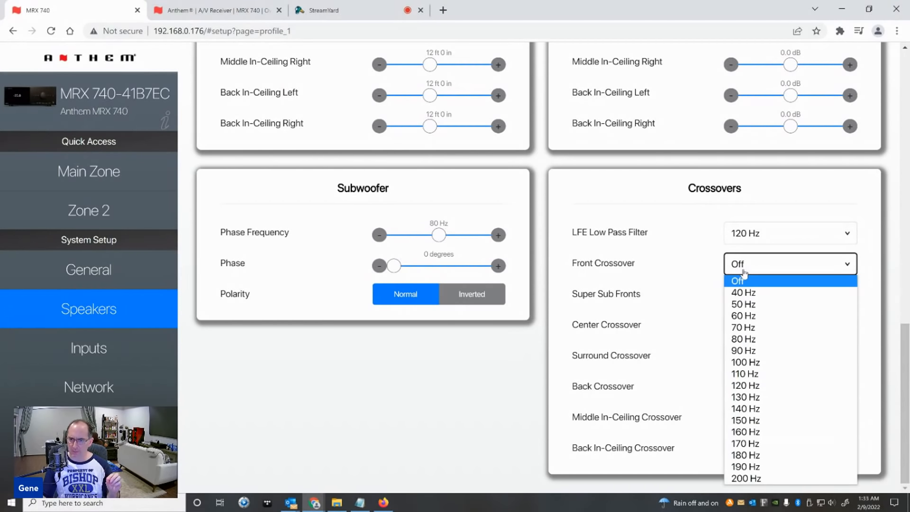
click(745, 339)
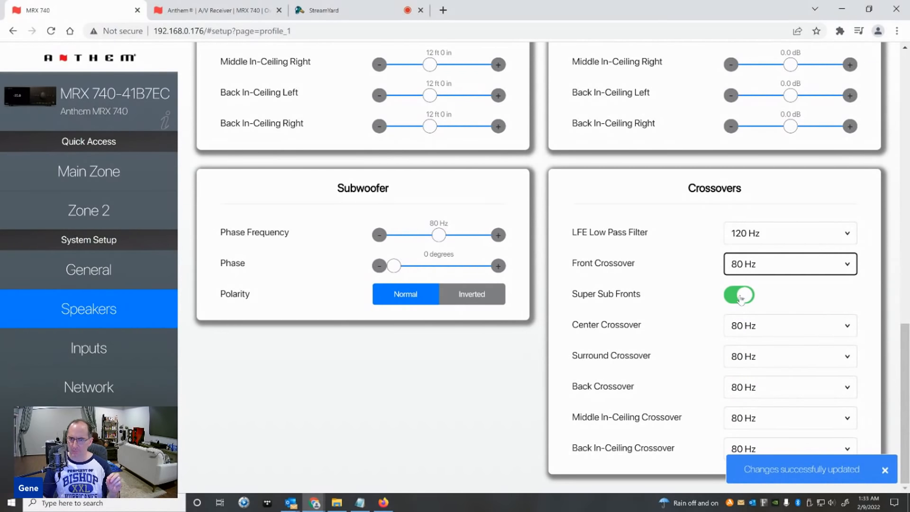
click(738, 295)
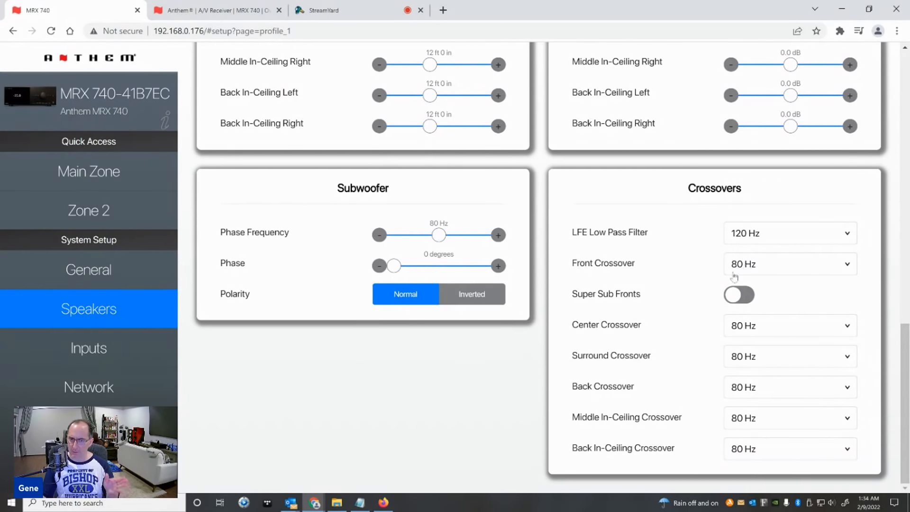
mouse_move(605, 294)
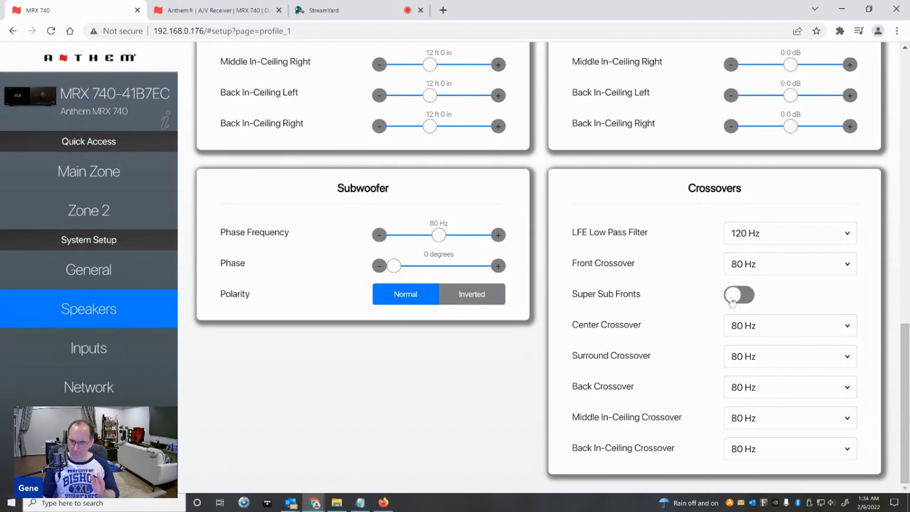
Bring up the StreamYard live studio with the stage showing only the presenter's camera.
click(739, 295)
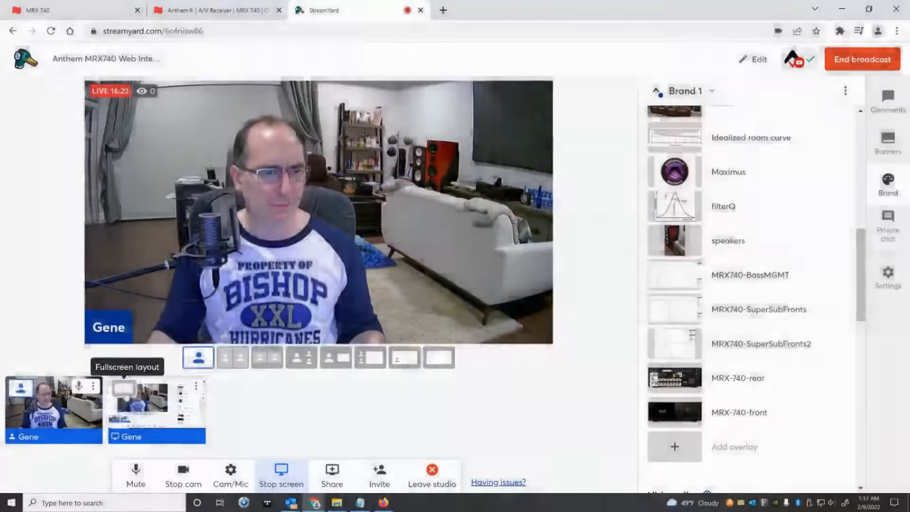
Put the shared screen back on the broadcast, returning to the Audioholics Speakers page.
click(438, 357)
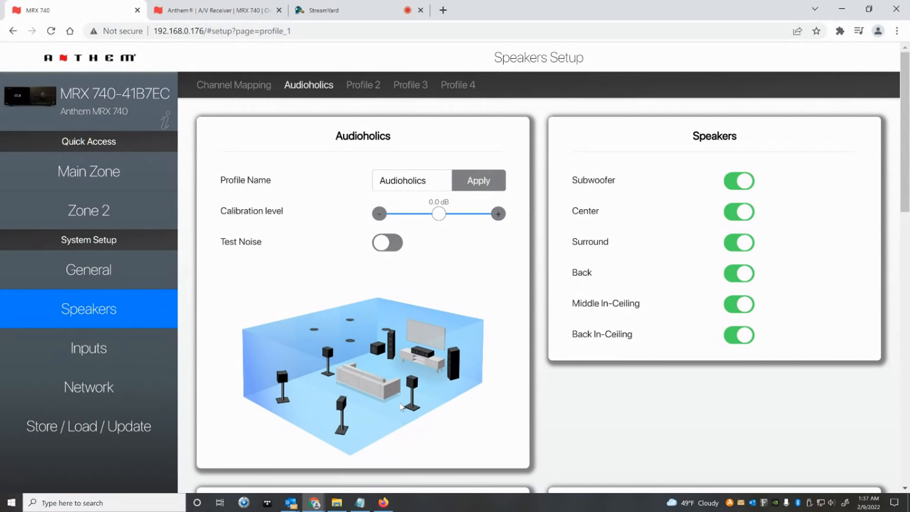
Show the Inputs Setup page listing the receiver's inputs from Apx585 onward.
click(88, 347)
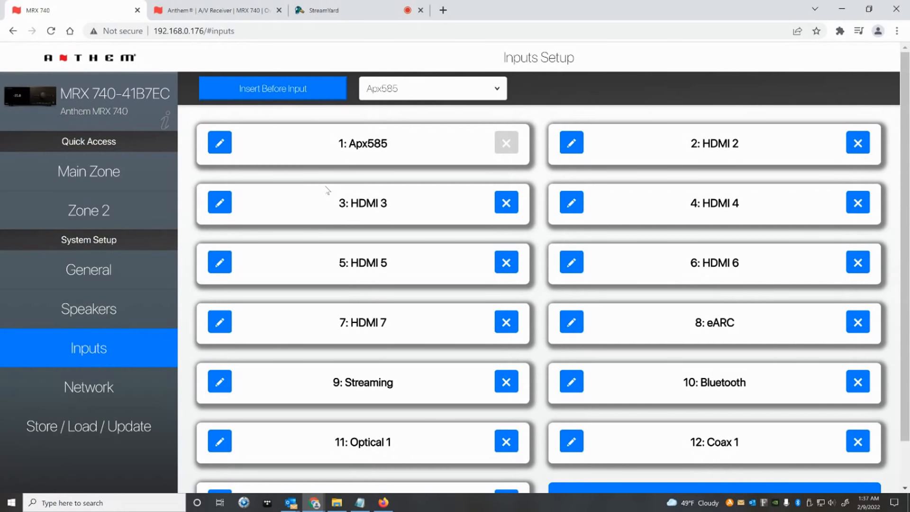
mouse_move(465, 254)
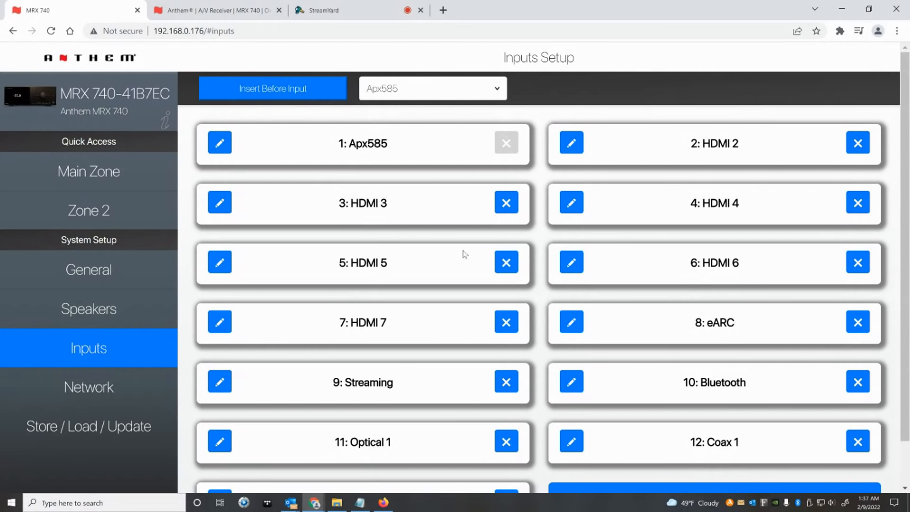
mouse_move(783, 372)
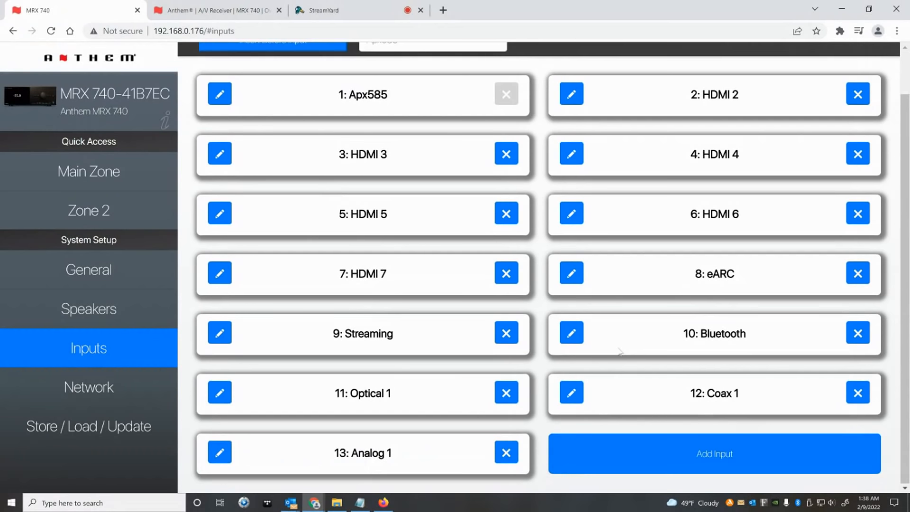
Review the Network Setup settings, then show the device information page with firmware versions.
click(88, 386)
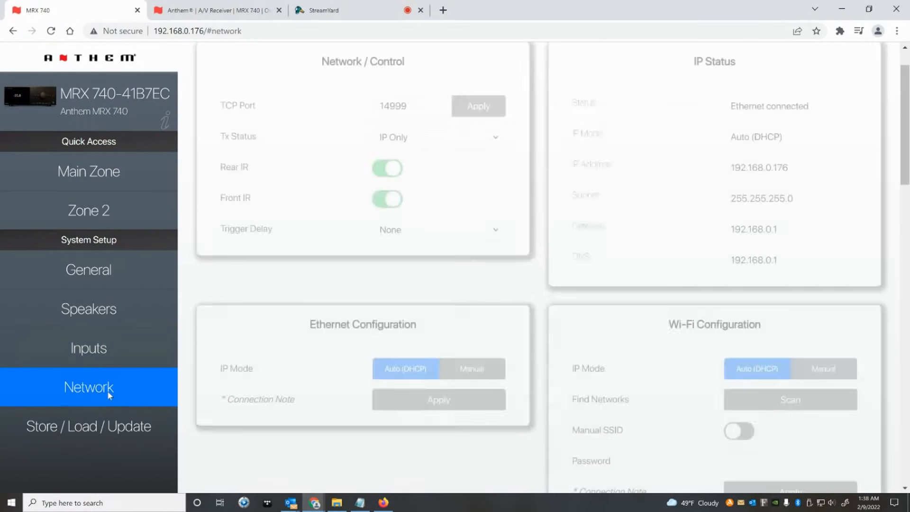
scroll(down, 3)
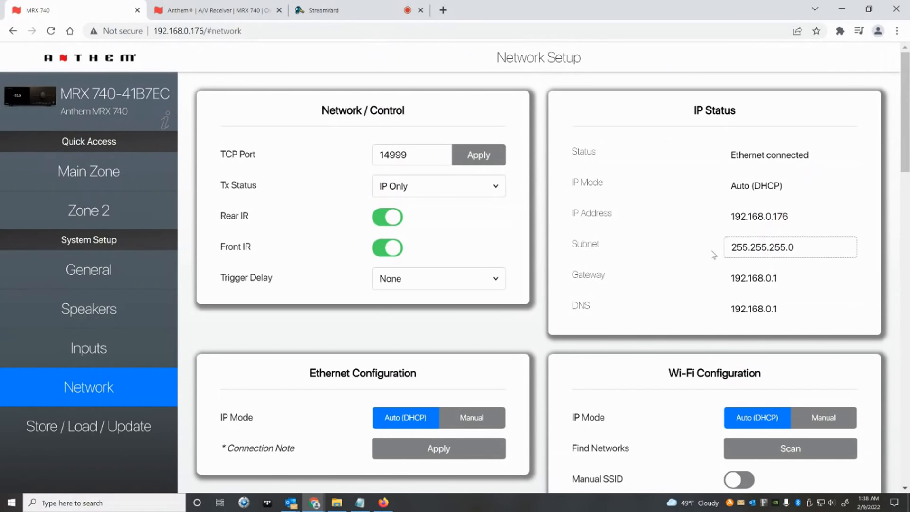
scroll(down, 3)
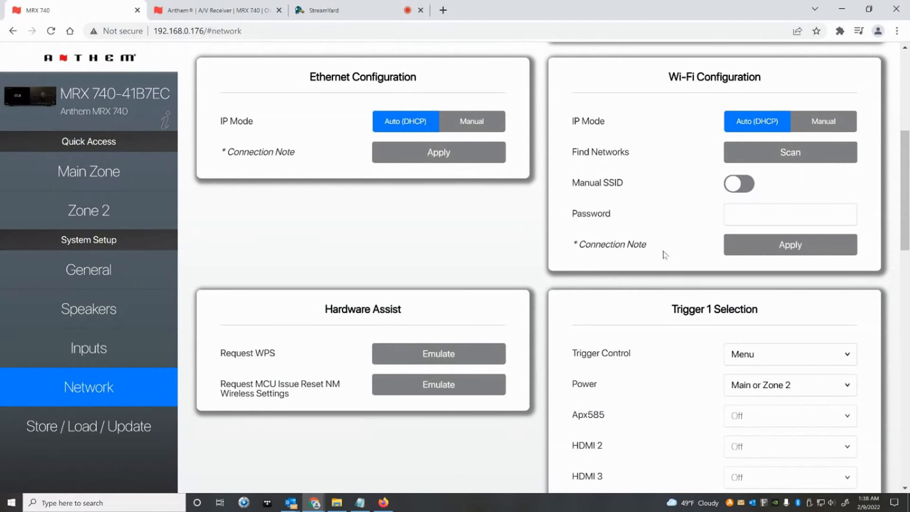
scroll(down, 3)
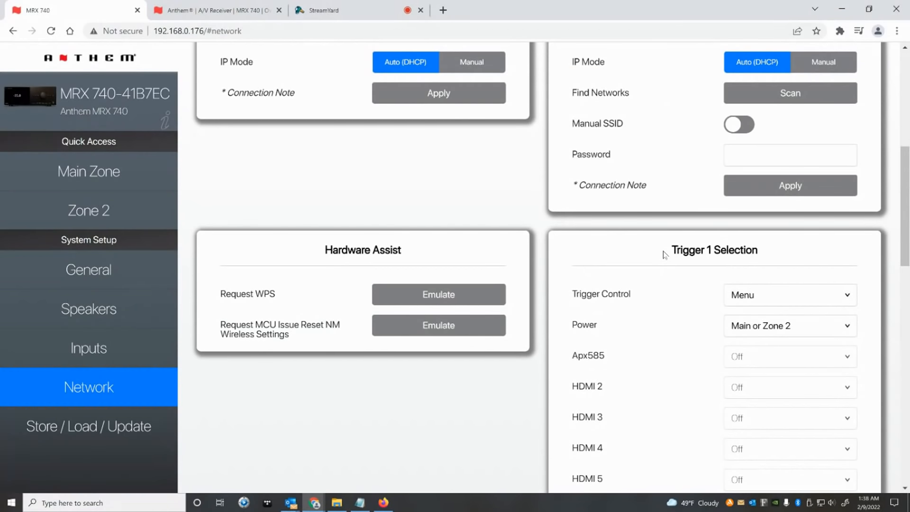
mouse_move(671, 327)
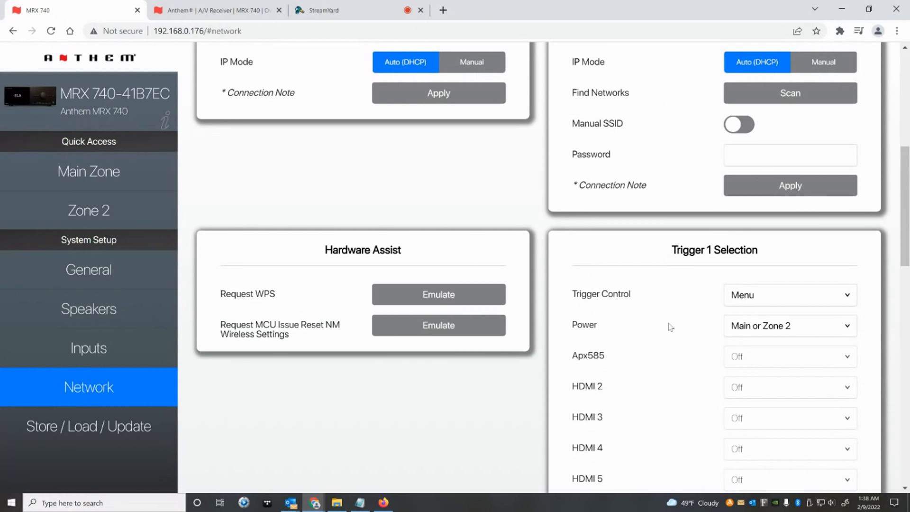
click(88, 426)
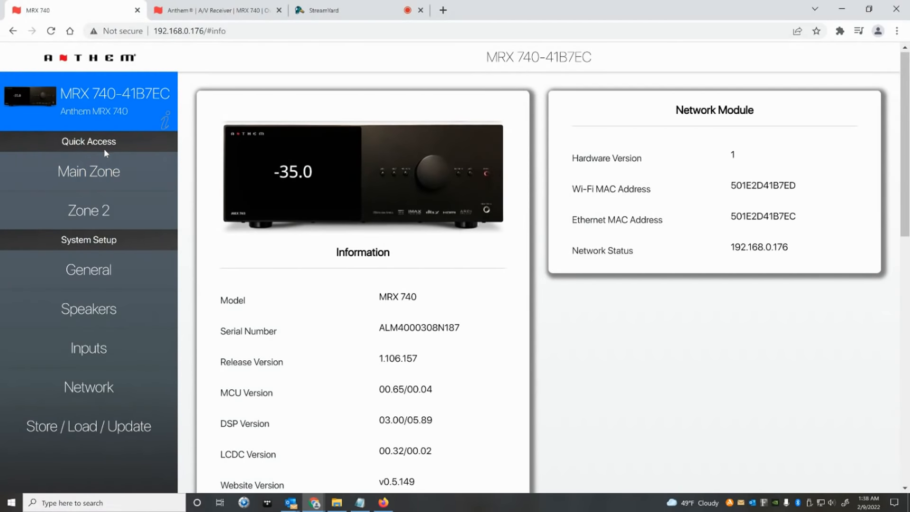
Visit Main Zone, General and Speakers pages, then return to the StreamYard live studio.
click(88, 171)
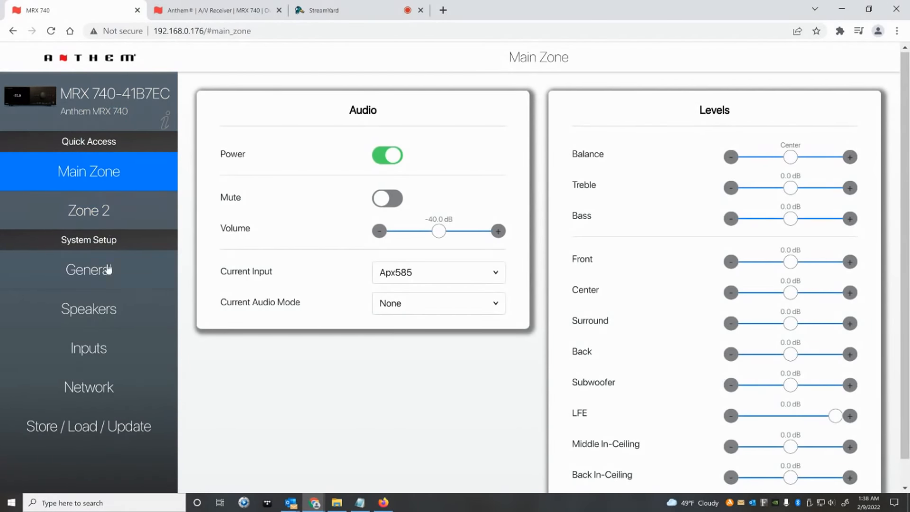
click(88, 270)
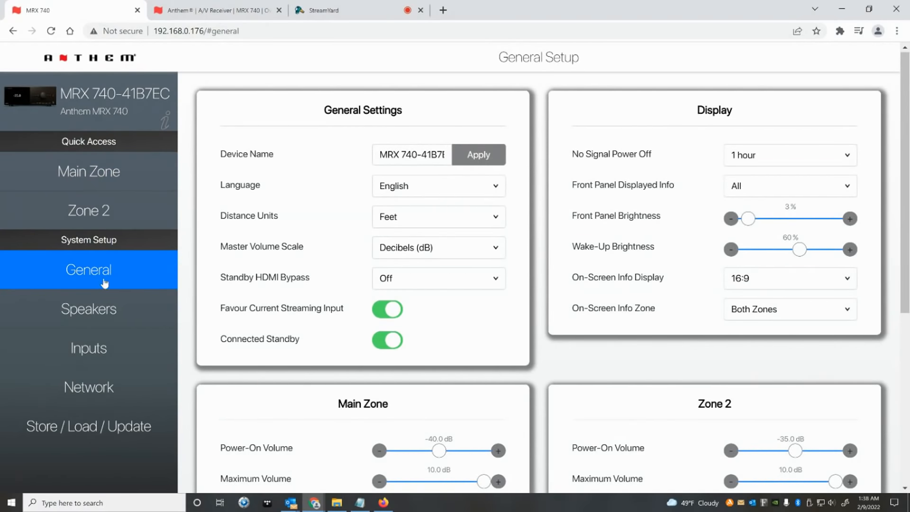
click(88, 308)
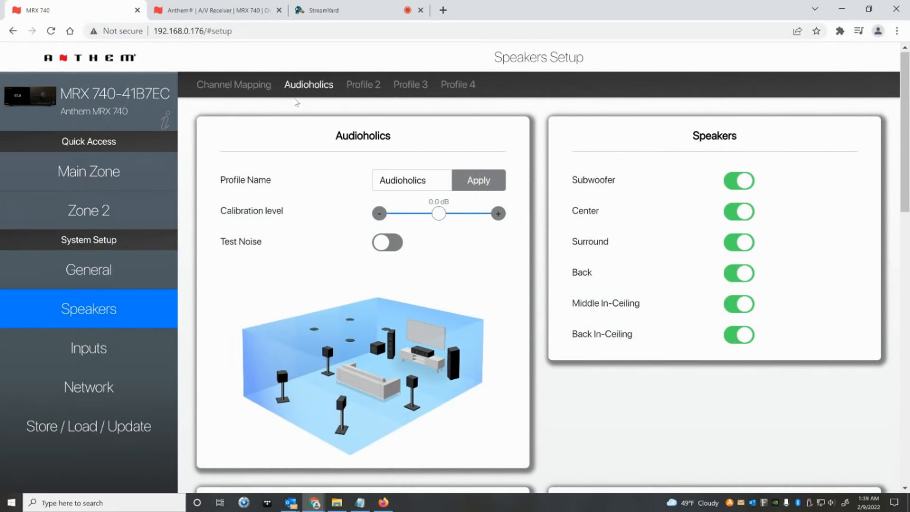
click(359, 9)
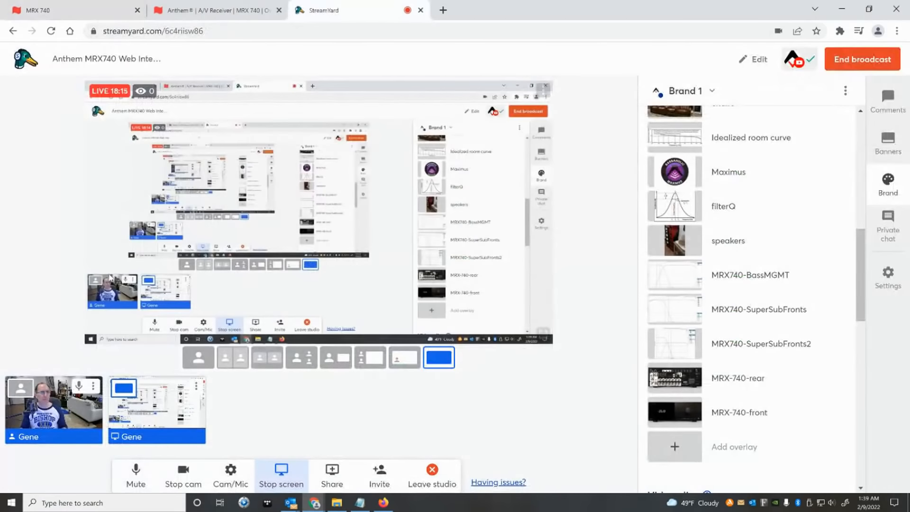